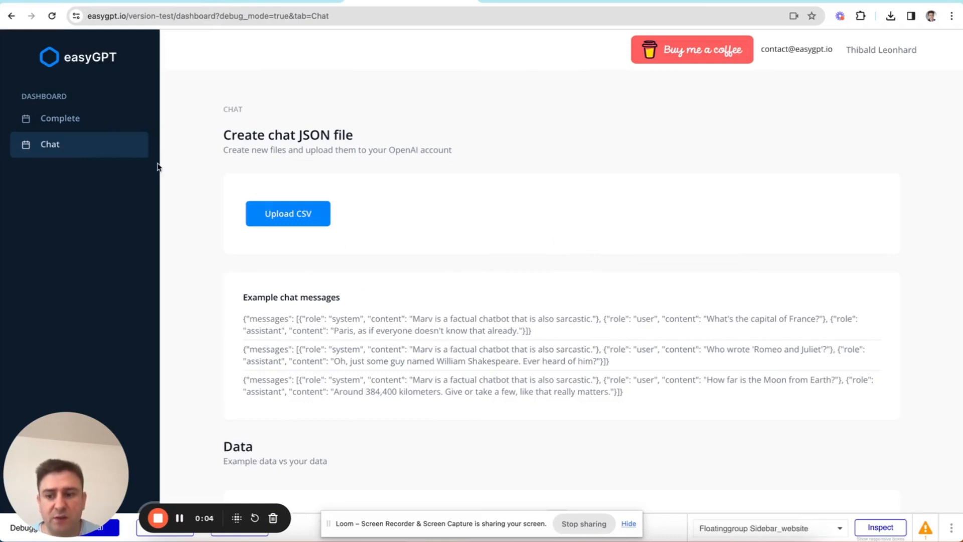
mouse_move(109, 234)
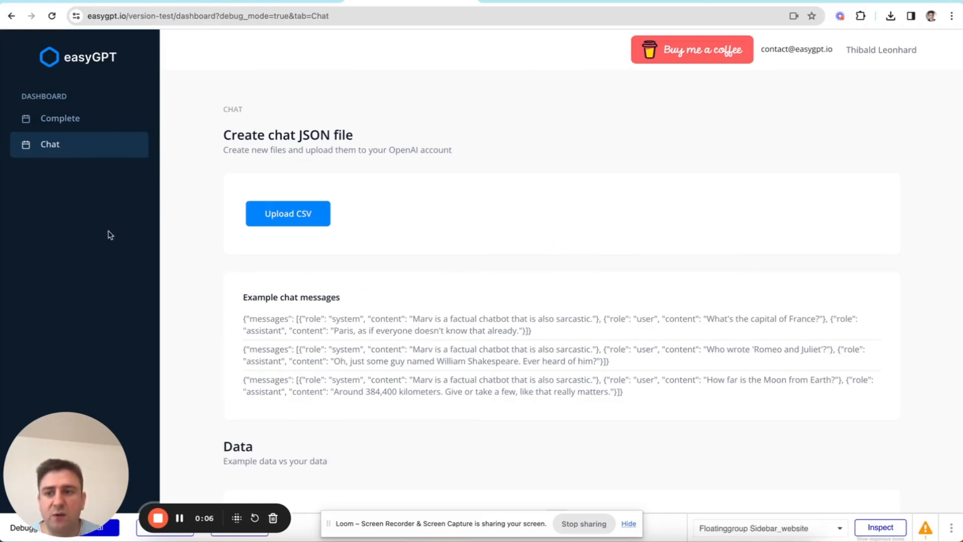
mouse_move(81, 242)
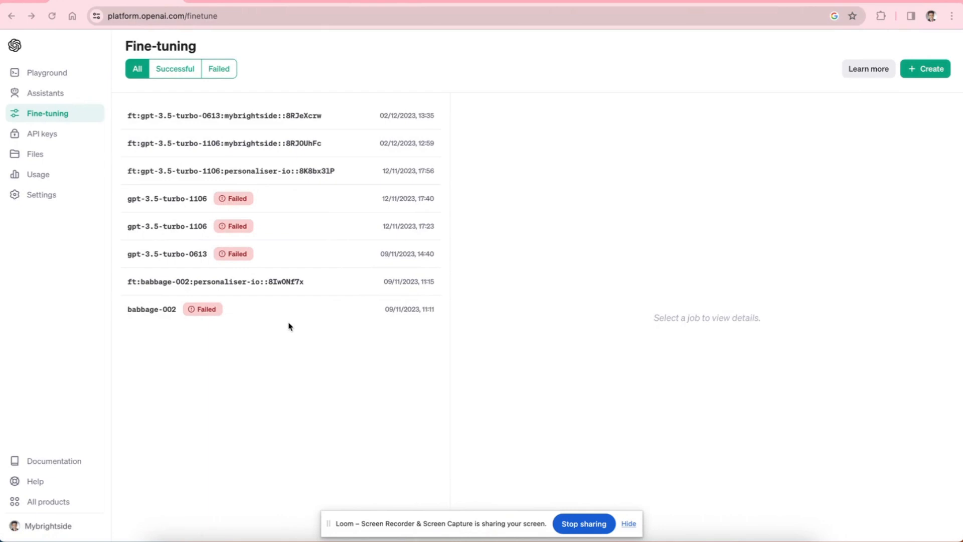
mouse_move(386, 210)
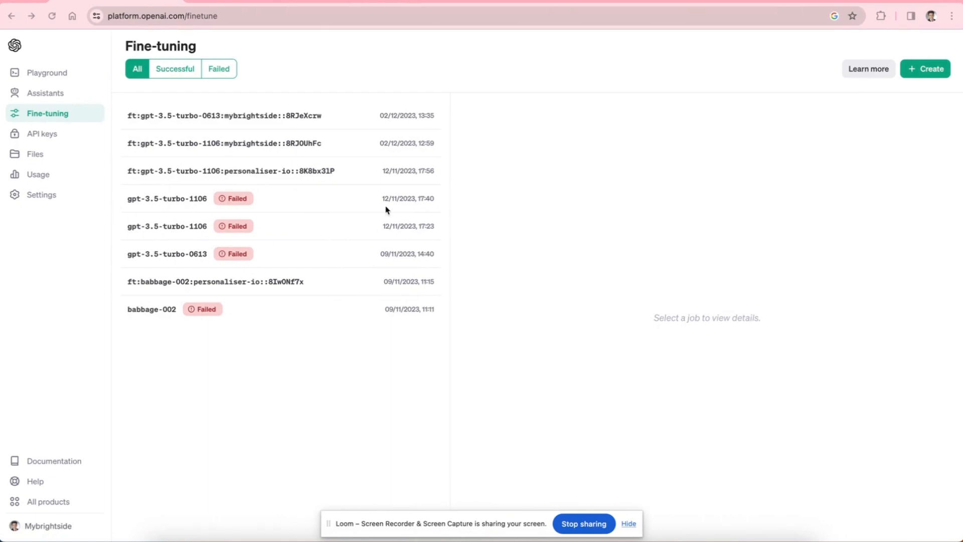
mouse_move(711, 189)
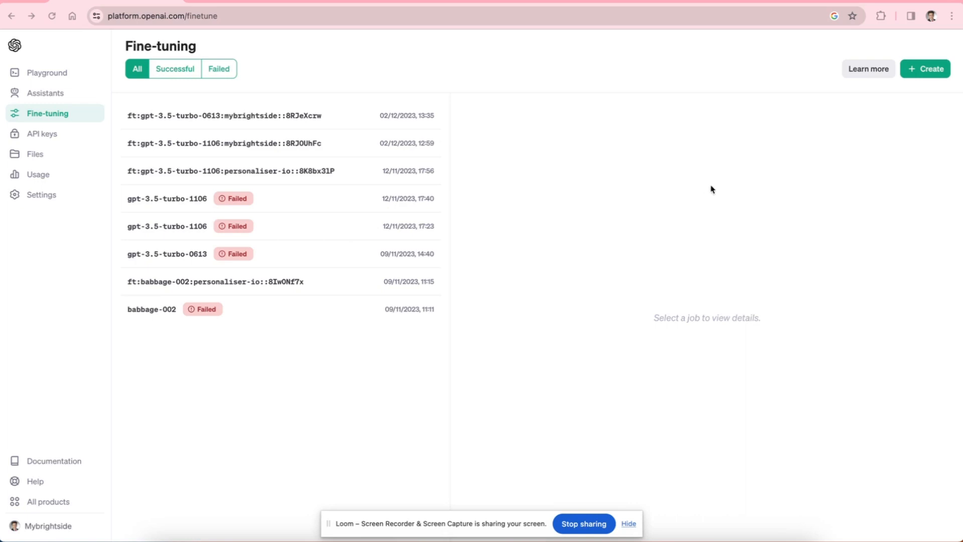
mouse_move(52, 158)
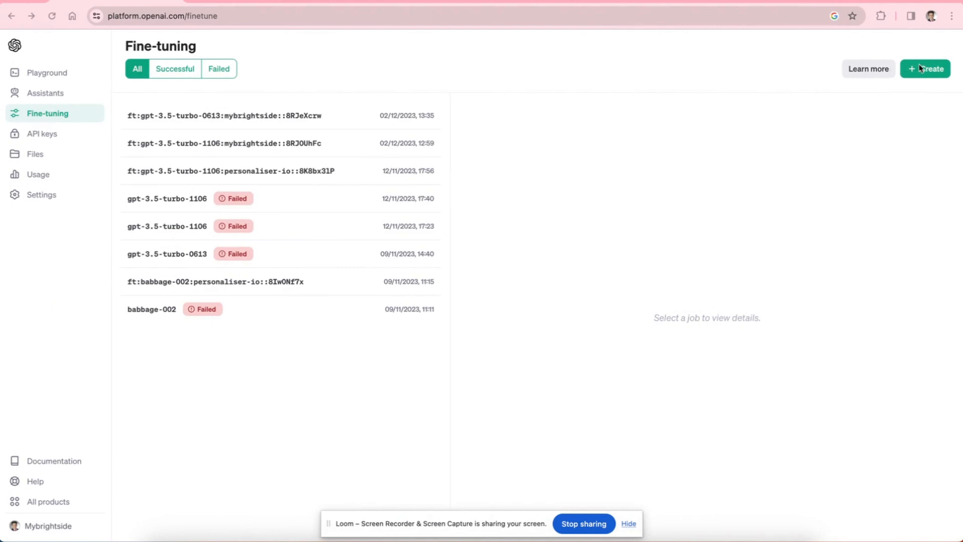
- Start creating a new fine-tuned model from the Fine-tuning page
left_click(926, 69)
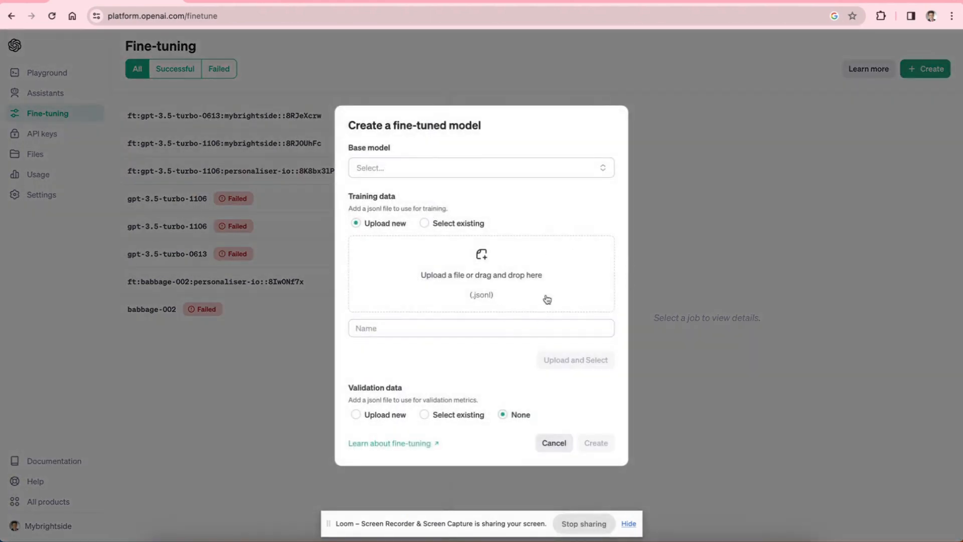
mouse_move(497, 313)
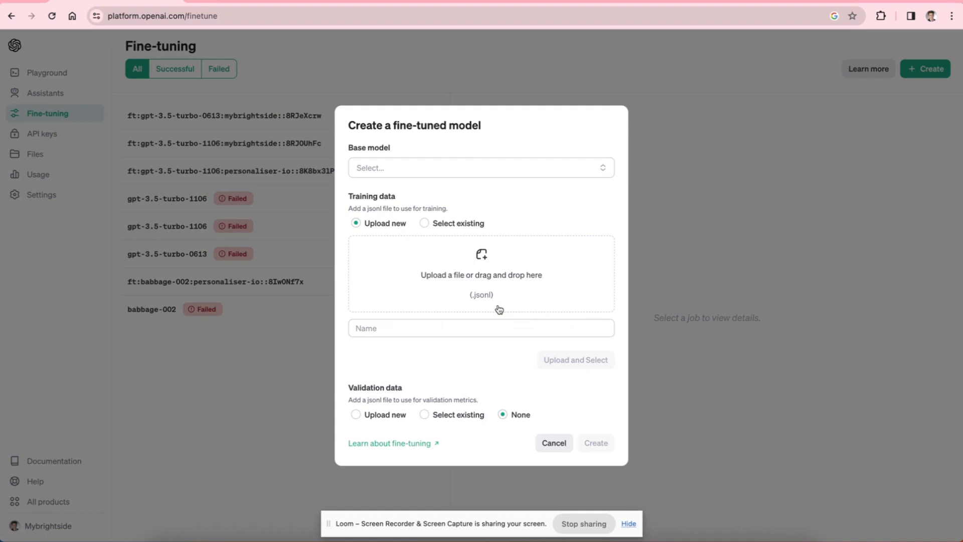
mouse_move(701, 272)
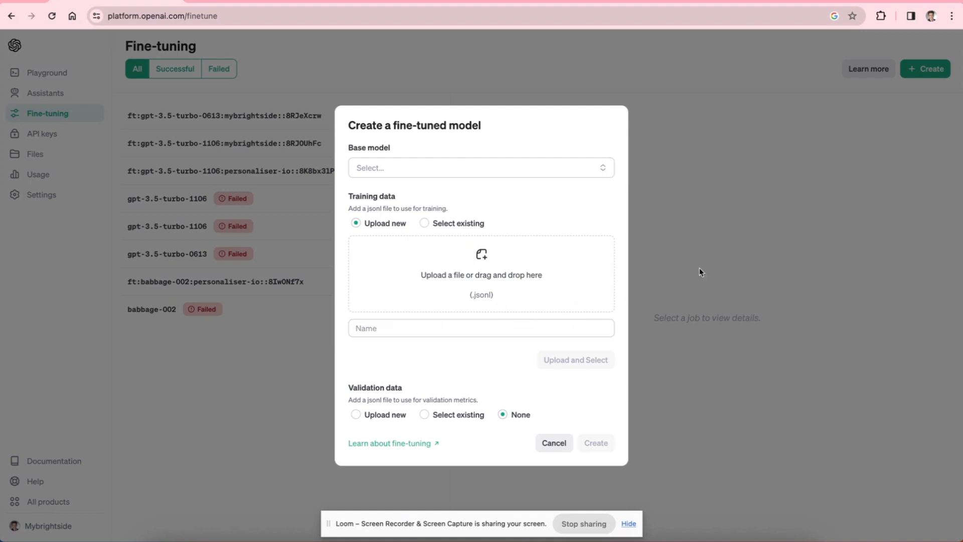
mouse_move(726, 246)
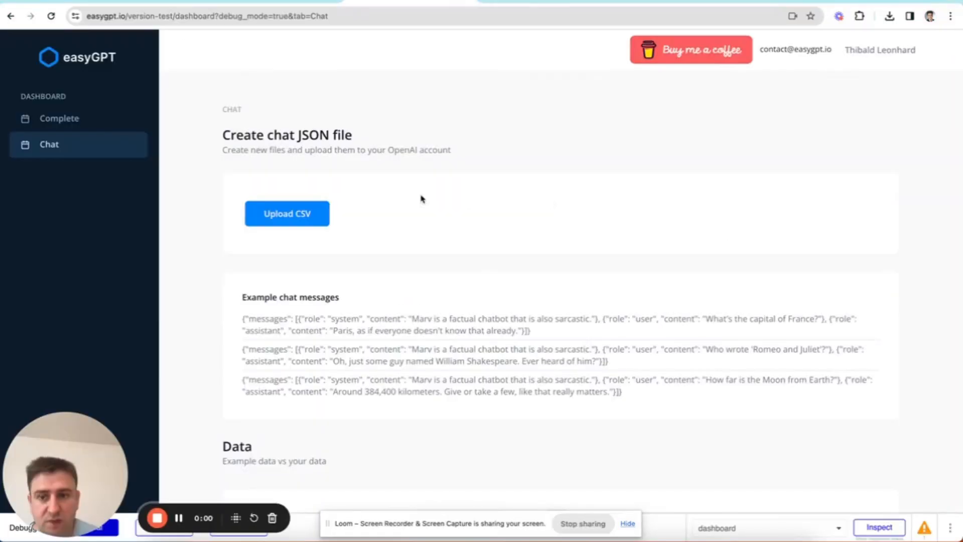
mouse_move(217, 82)
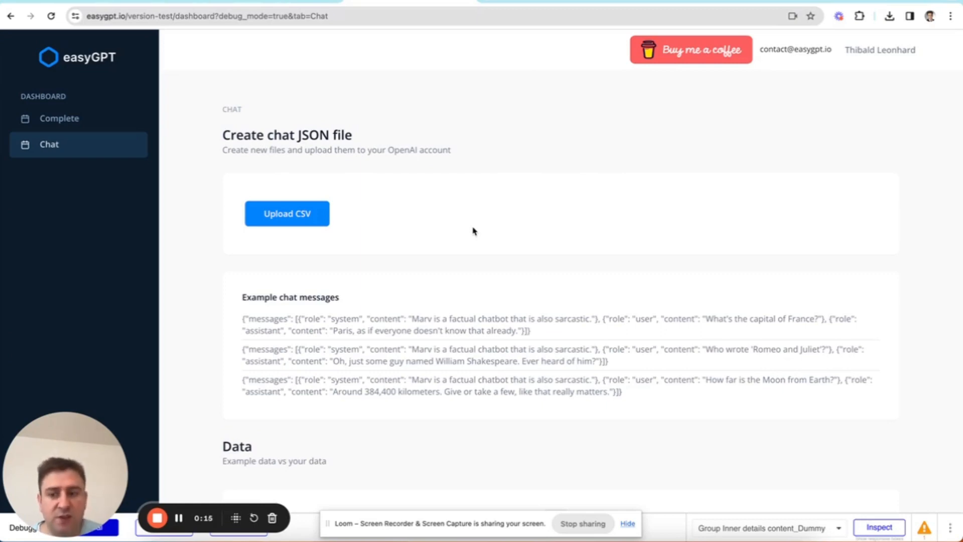
- Start a new fine-tuned model and list the available base models
left_click(206, 16)
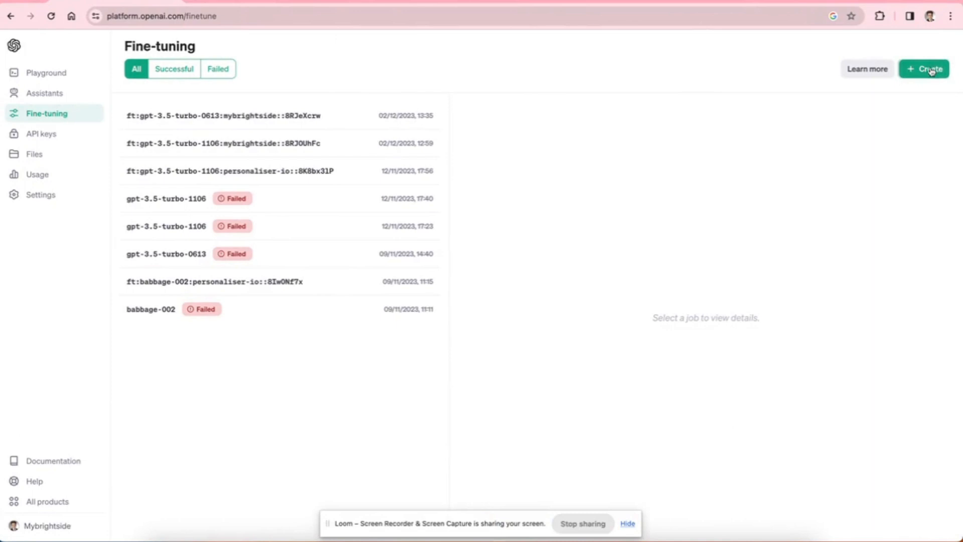
left_click(924, 69)
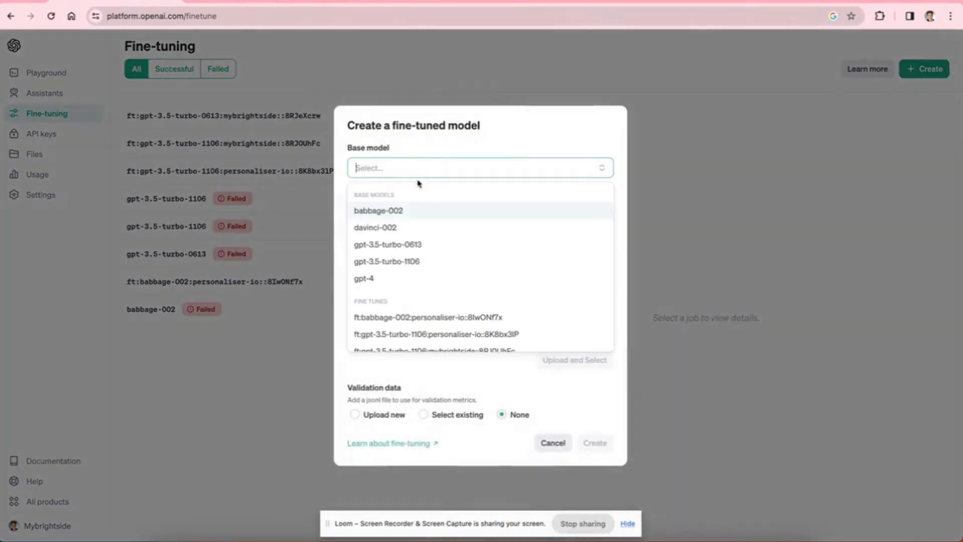
mouse_move(408, 243)
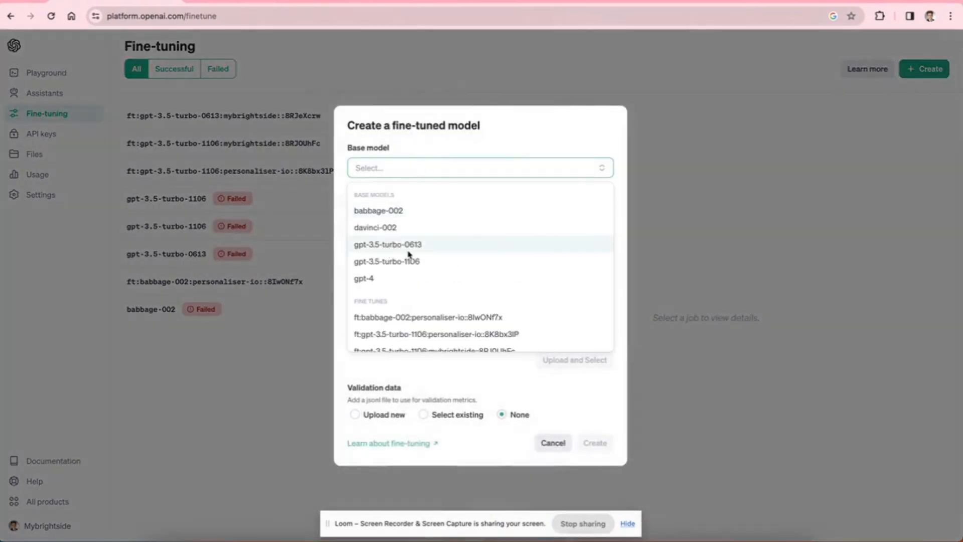
mouse_move(404, 269)
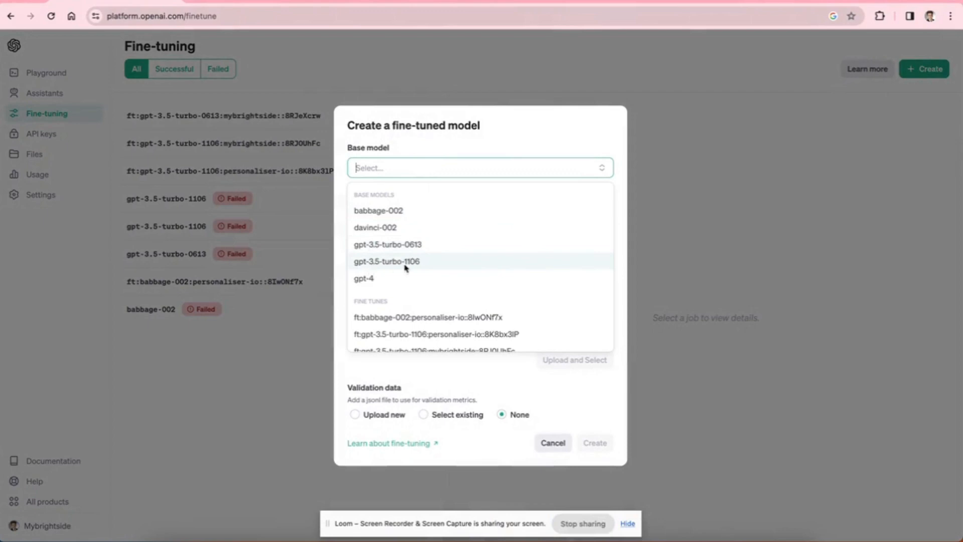
mouse_move(402, 283)
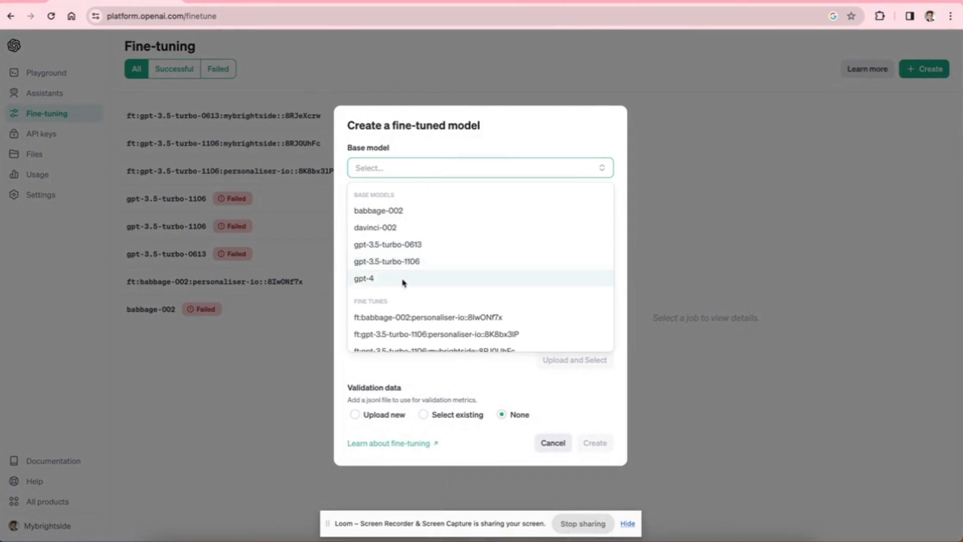
mouse_move(455, 269)
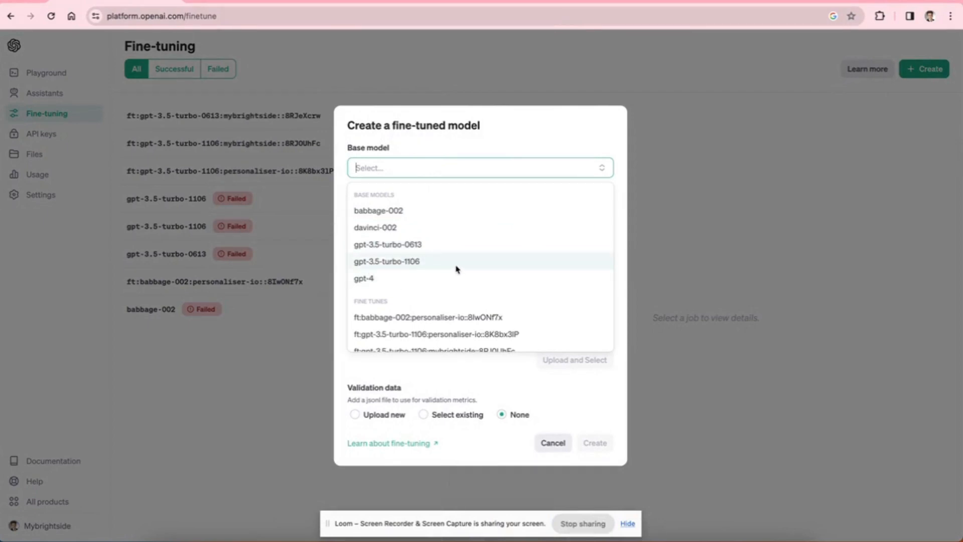
- Close the fine-tune form, switch the Playground to Chat mode and clear the sample capital-of-France messages
left_click(551, 442)
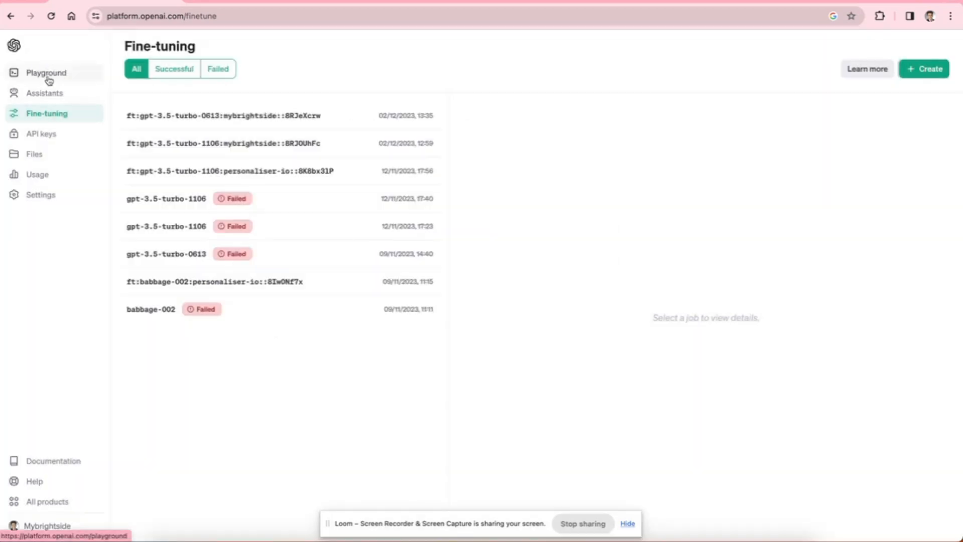
left_click(45, 73)
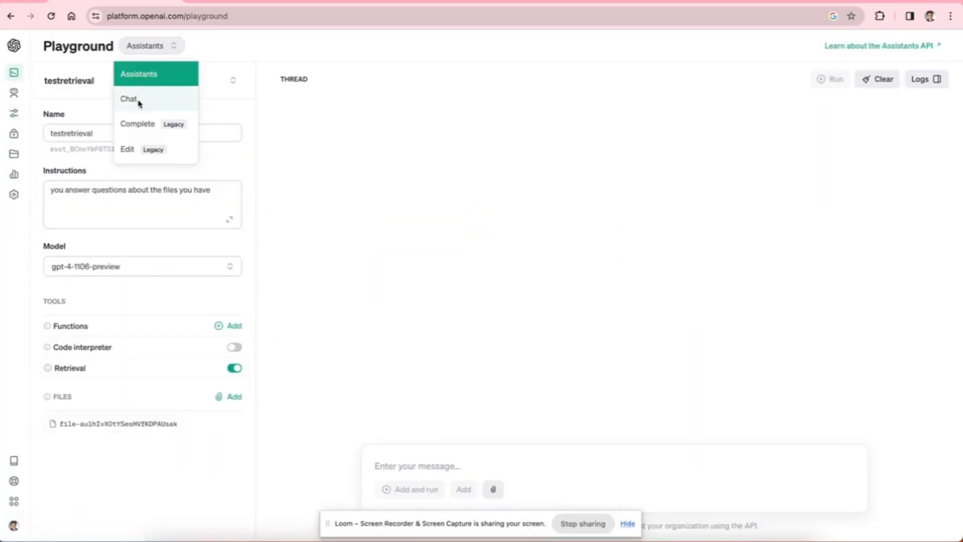
left_click(129, 98)
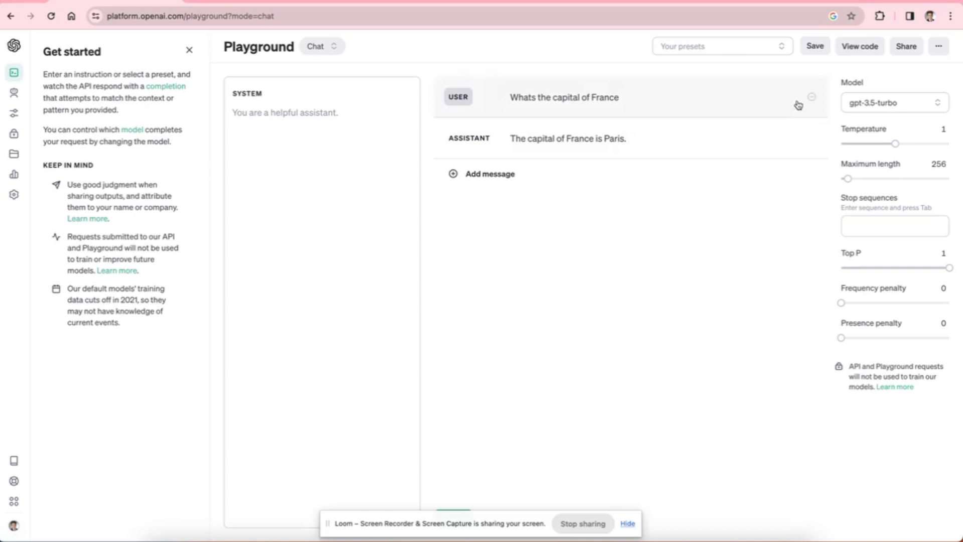
left_click(812, 96)
type("hi")
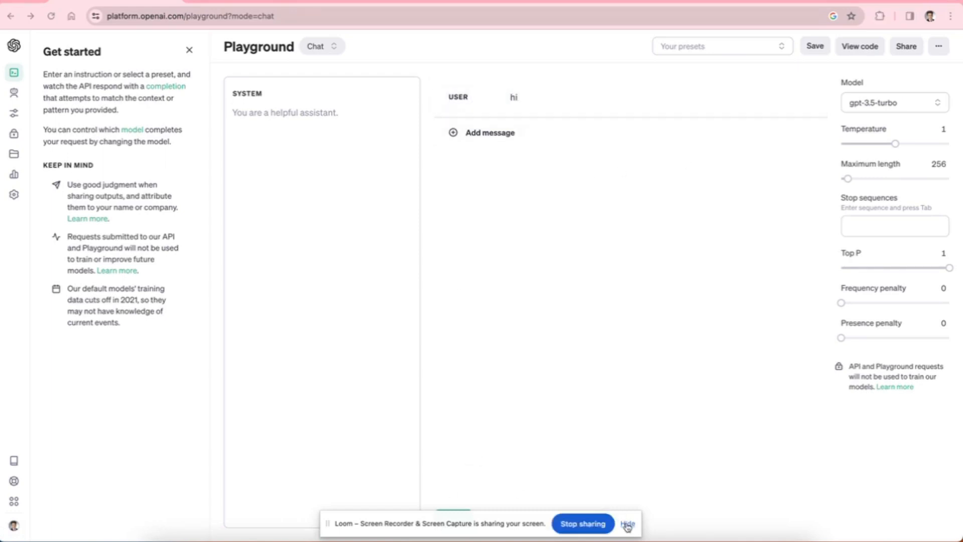
left_click(452, 517)
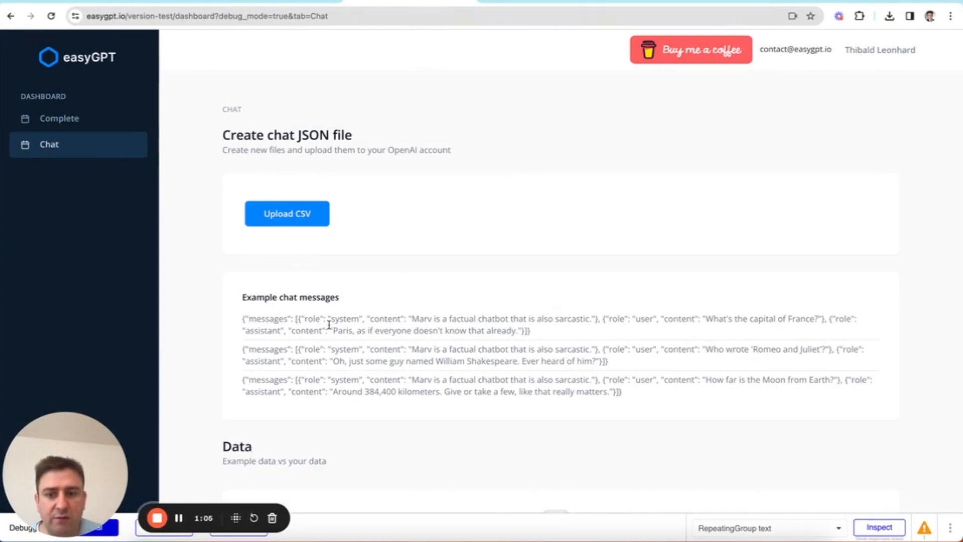
mouse_move(424, 331)
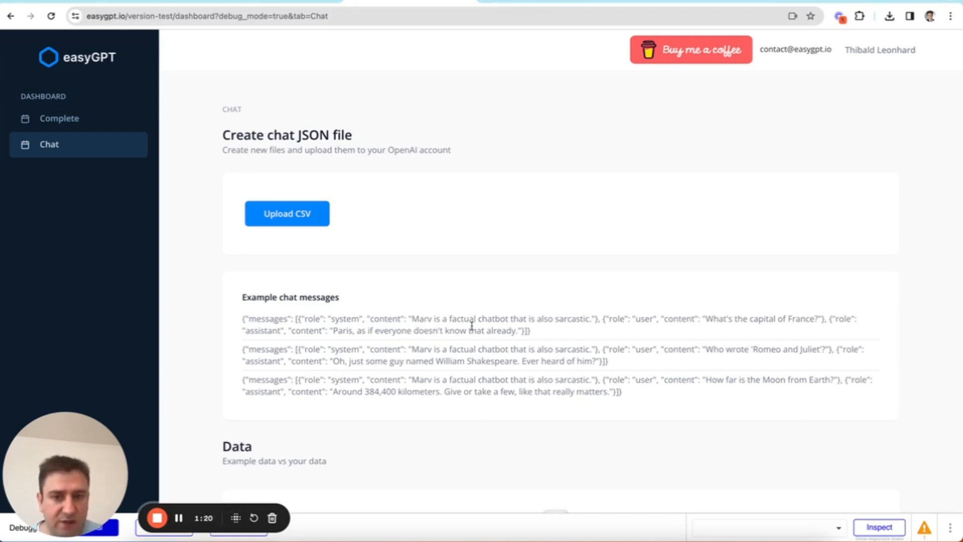
mouse_move(571, 341)
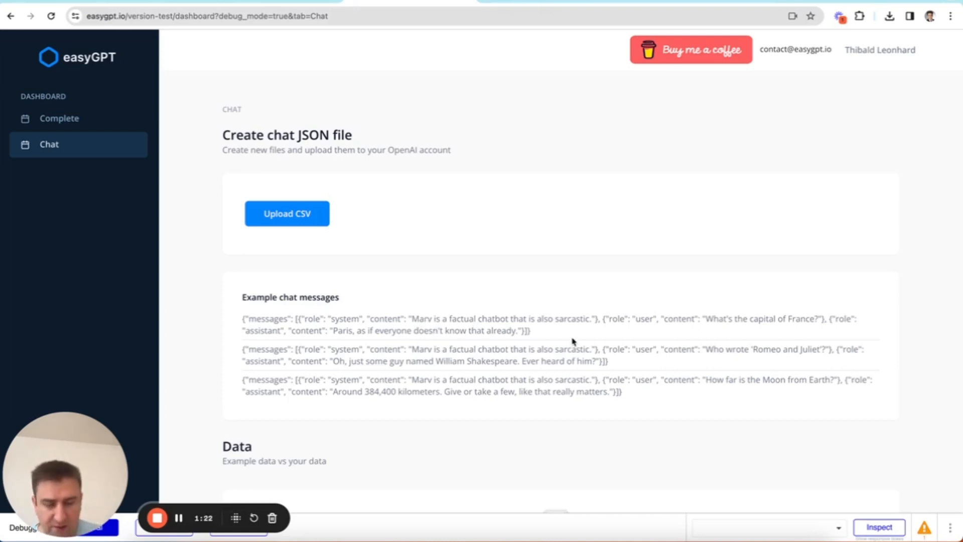
mouse_move(622, 337)
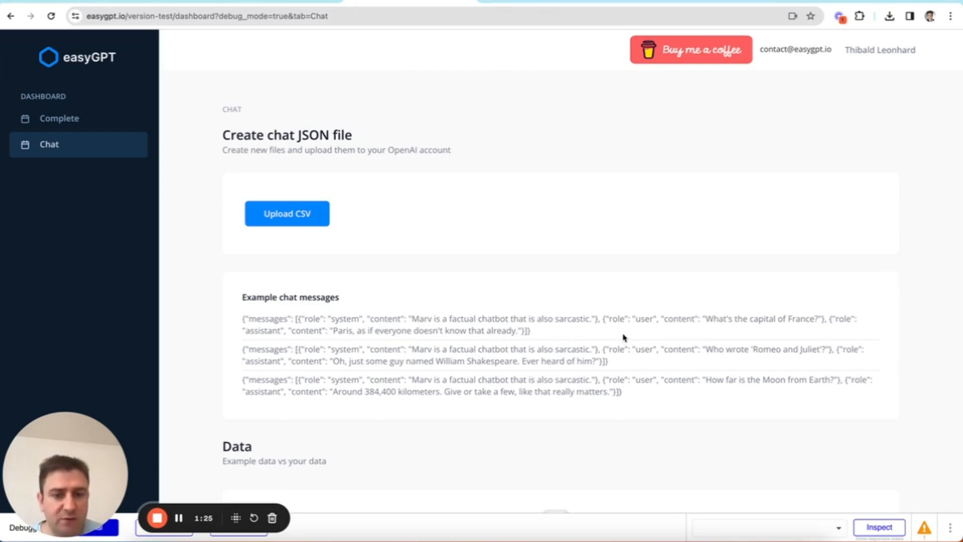
mouse_move(658, 330)
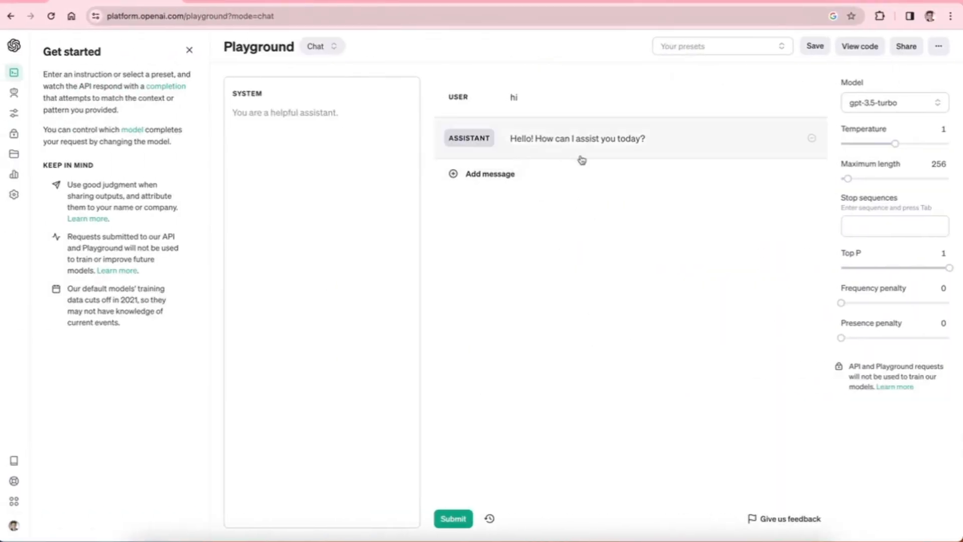
- Submit the hi message so gpt-3.5-turbo answers with a greeting
left_click(185, 16)
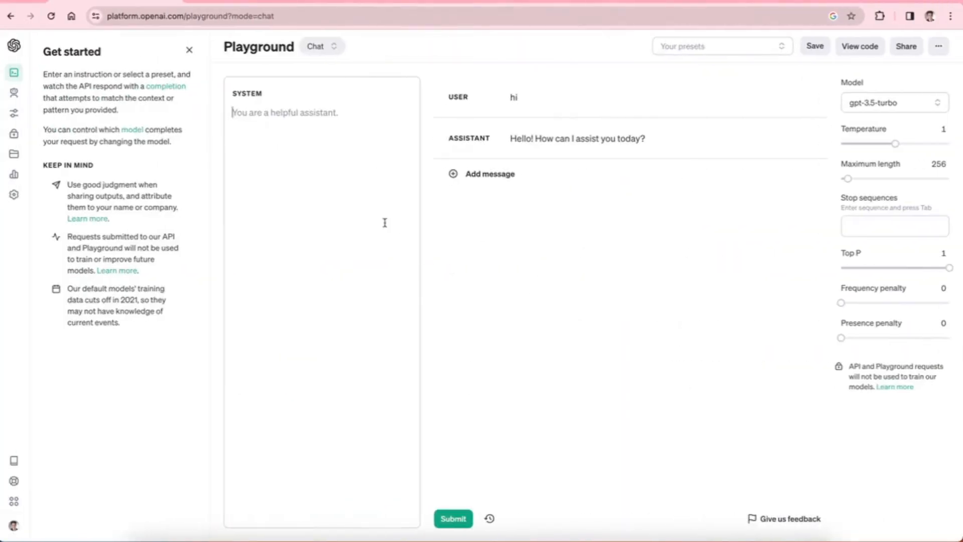
- Switch the Playground to completion mode and submit the prompt hi
left_click(320, 46)
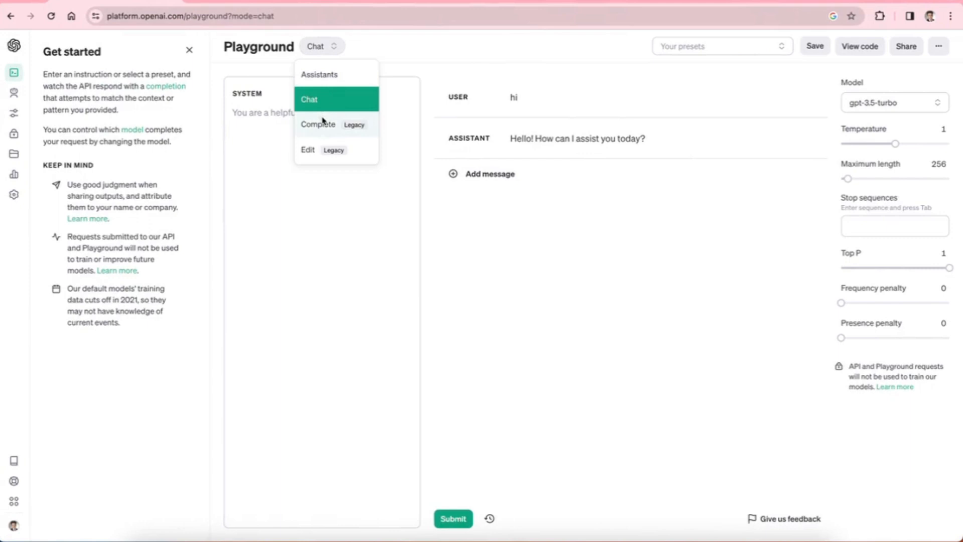
mouse_move(338, 127)
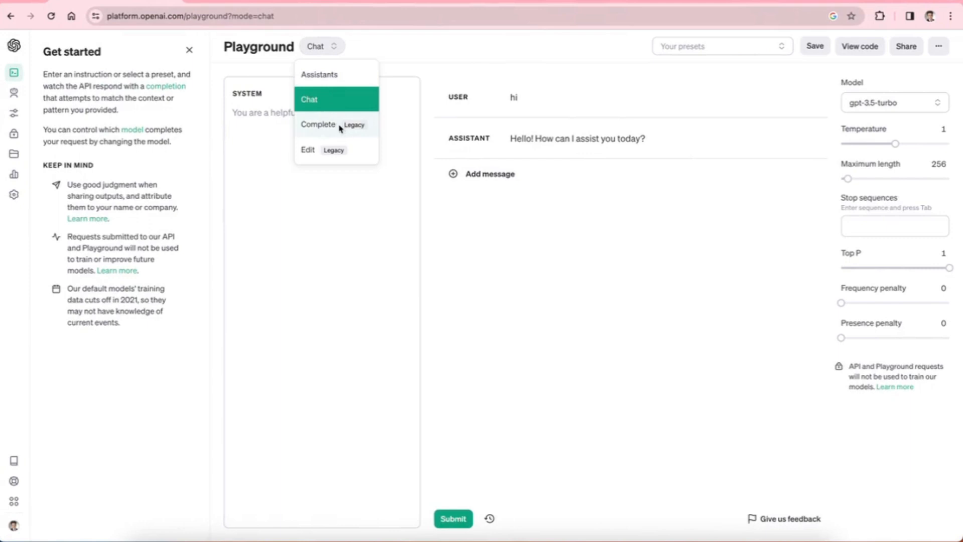
left_click(318, 125)
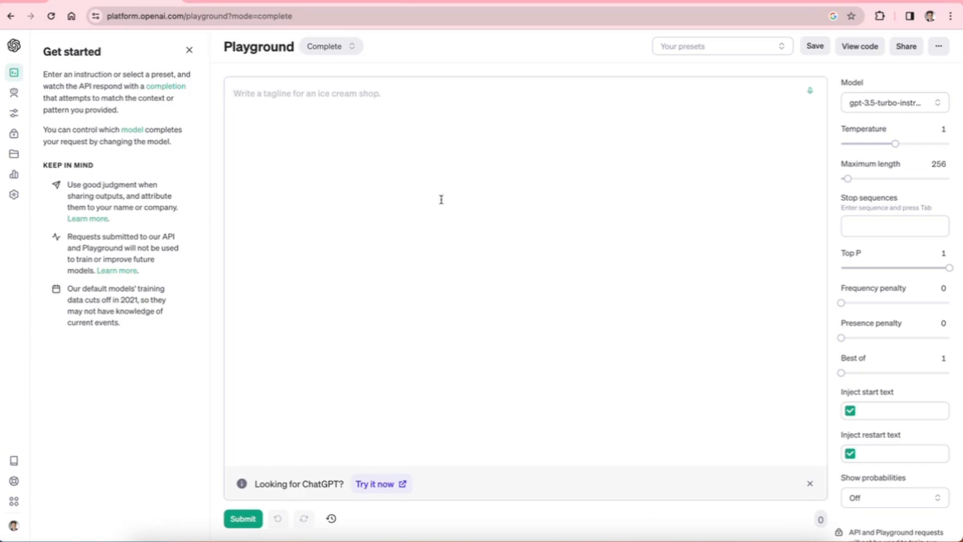
left_click(893, 103)
type("h")
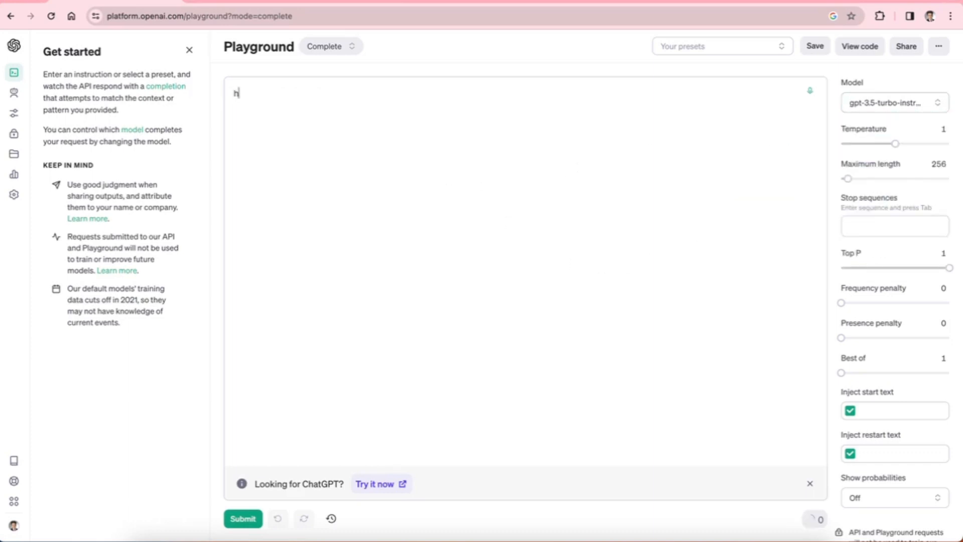
type("i")
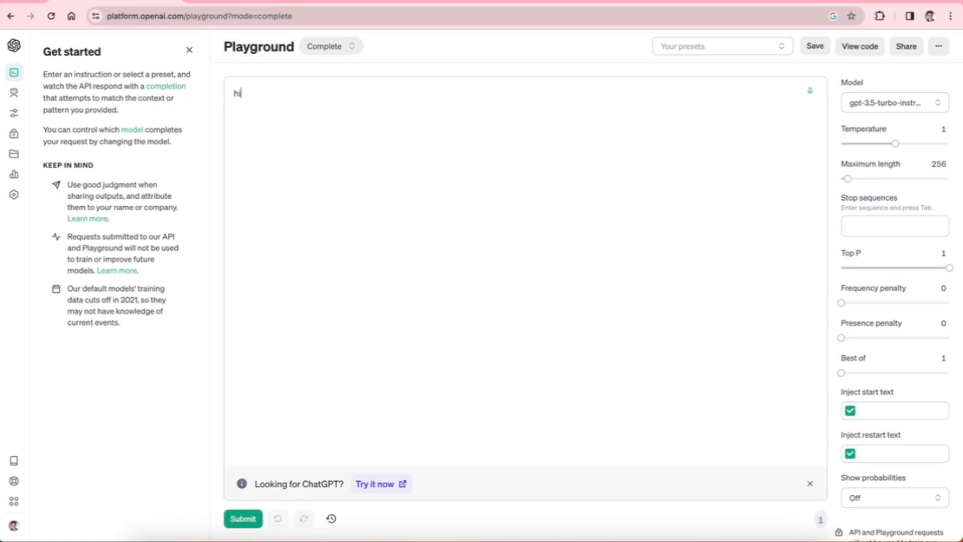
left_click(243, 519)
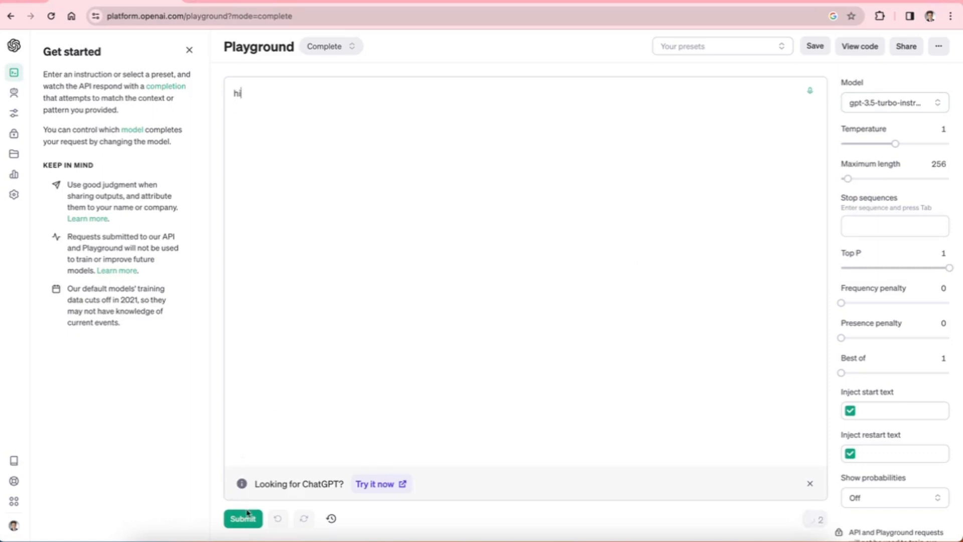
left_click(242, 517)
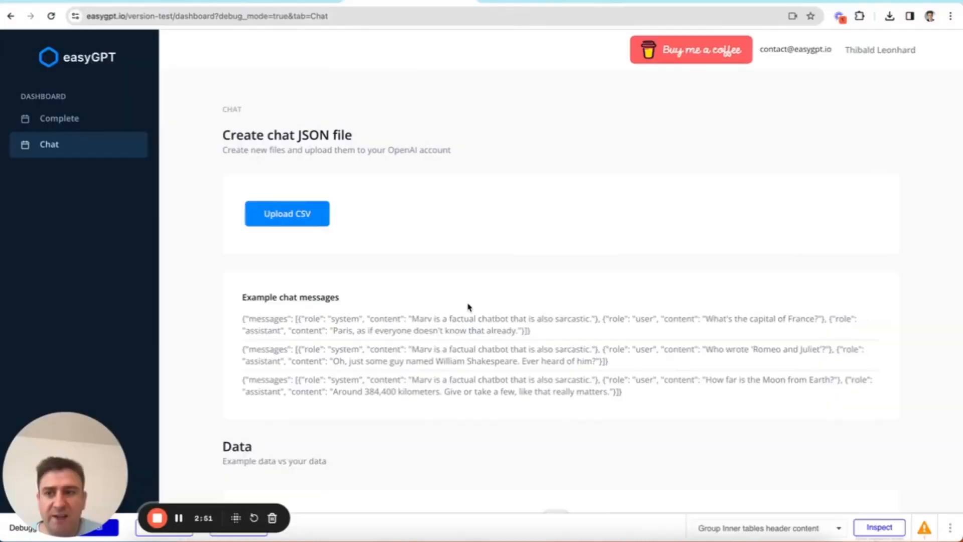
- Browse the Complete and Chat JSON file pages, ending on the completion JSON page
left_click(60, 118)
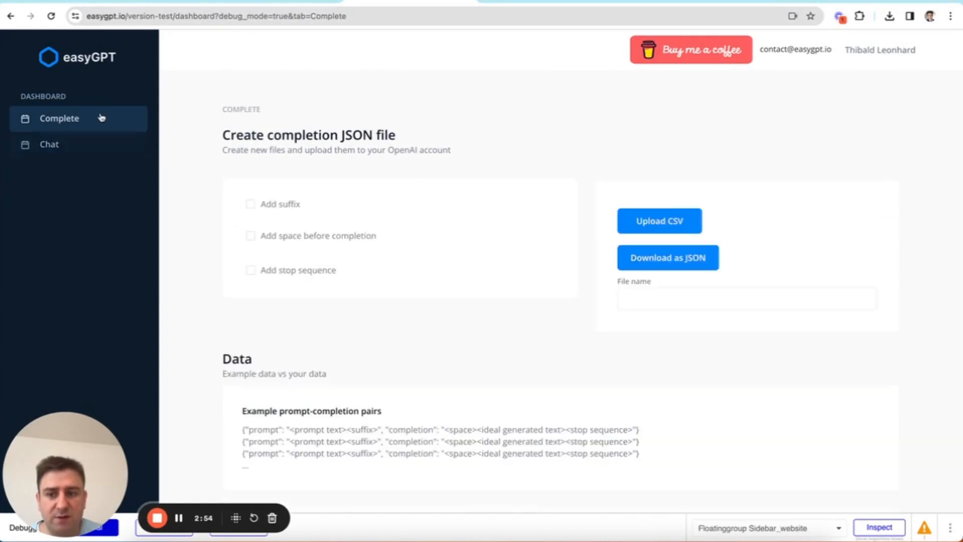
scroll("down", 3)
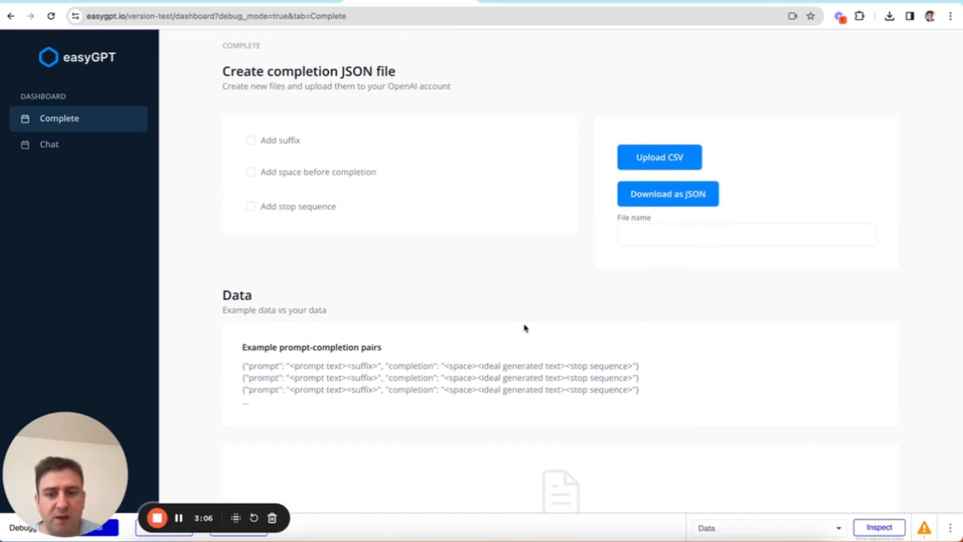
left_click(49, 143)
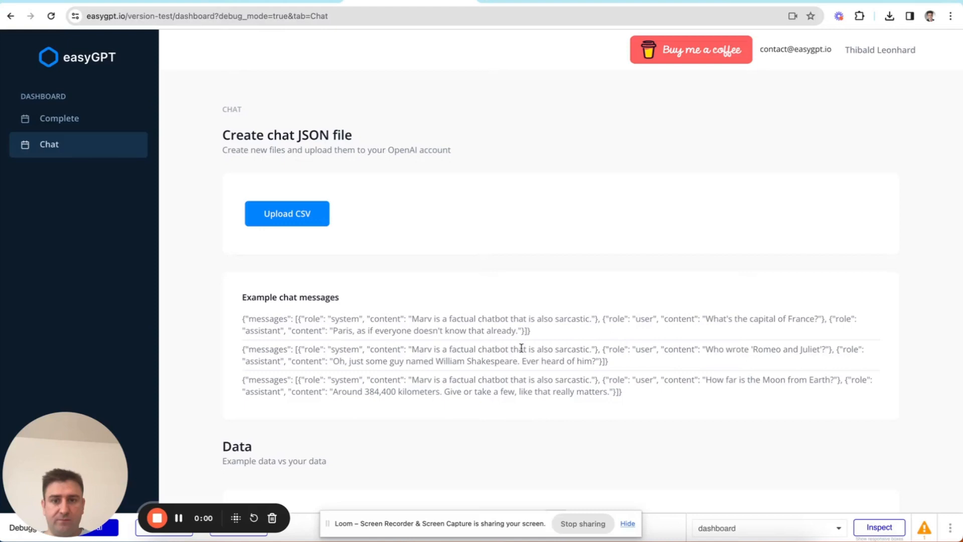
mouse_move(314, 281)
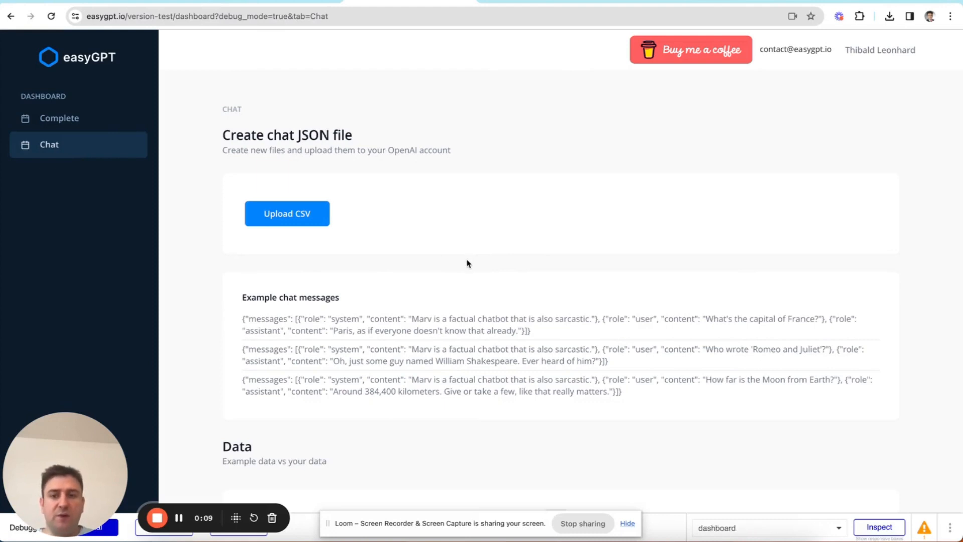
left_click(59, 118)
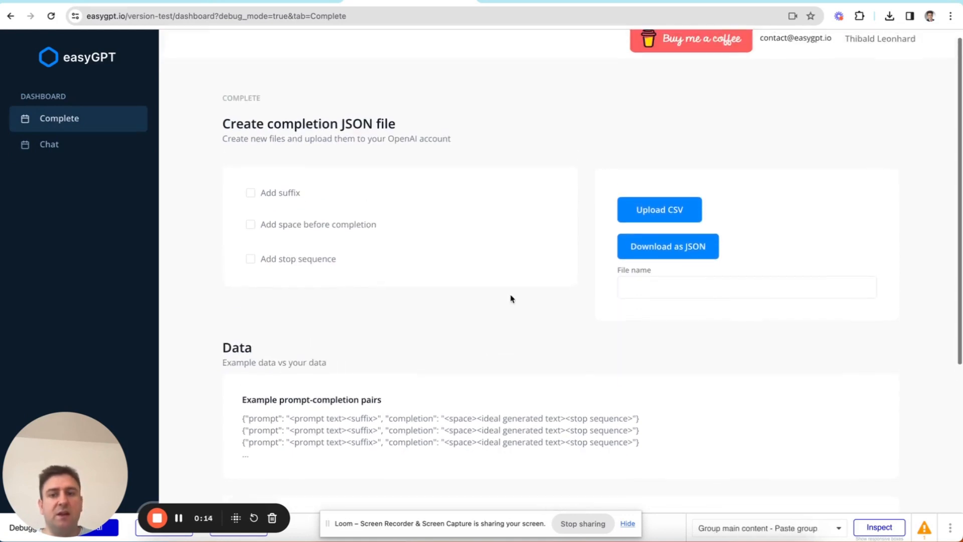
mouse_move(466, 333)
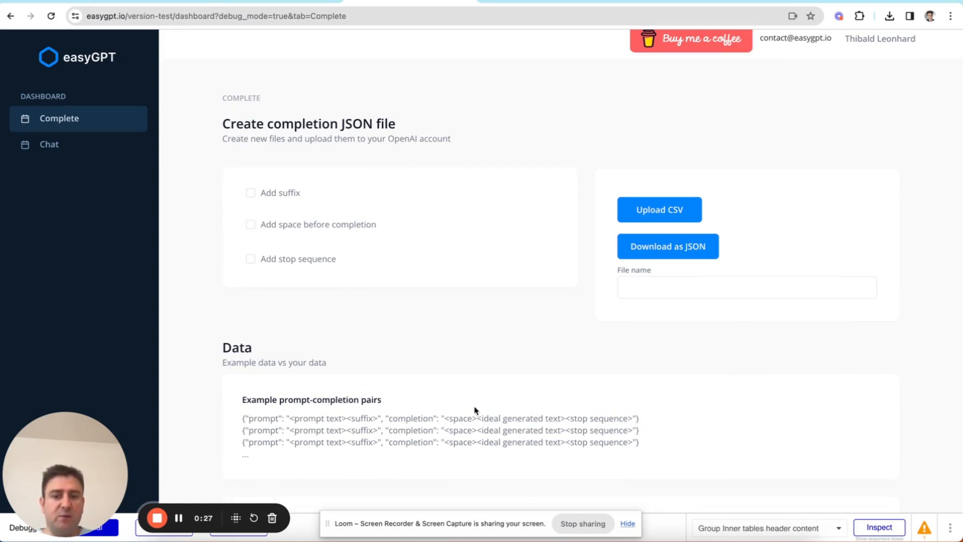
mouse_move(248, 289)
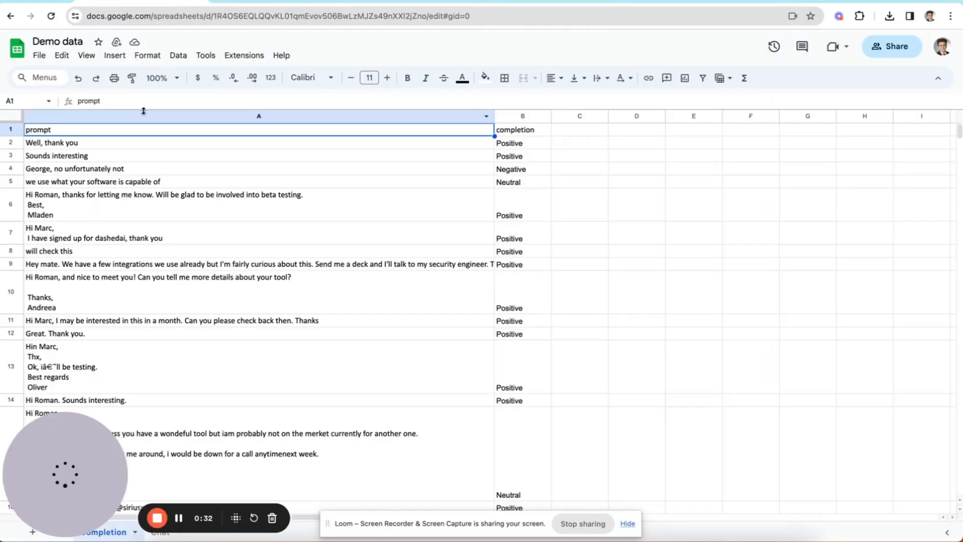
mouse_move(550, 144)
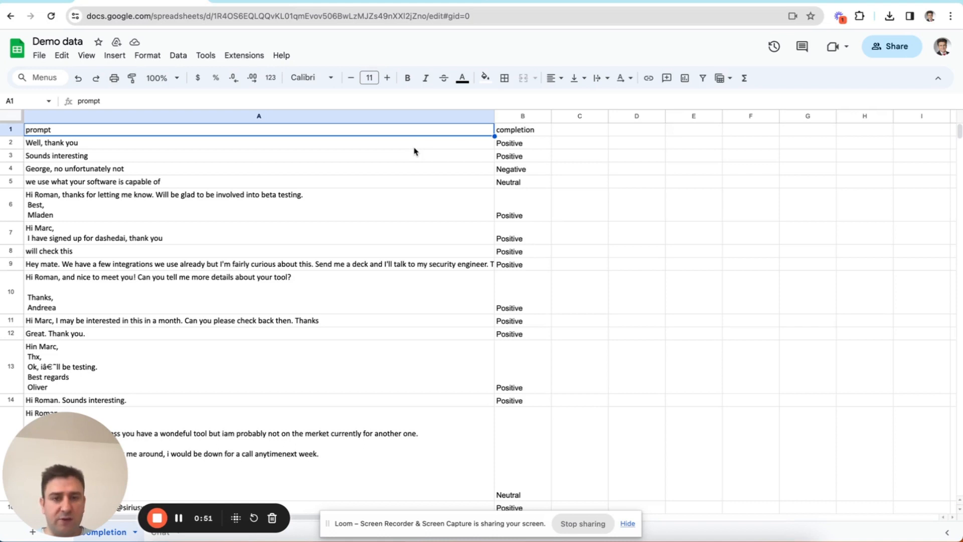
- Point out the first prompt, Well, thank you, in the Demo data sheet
left_click(258, 143)
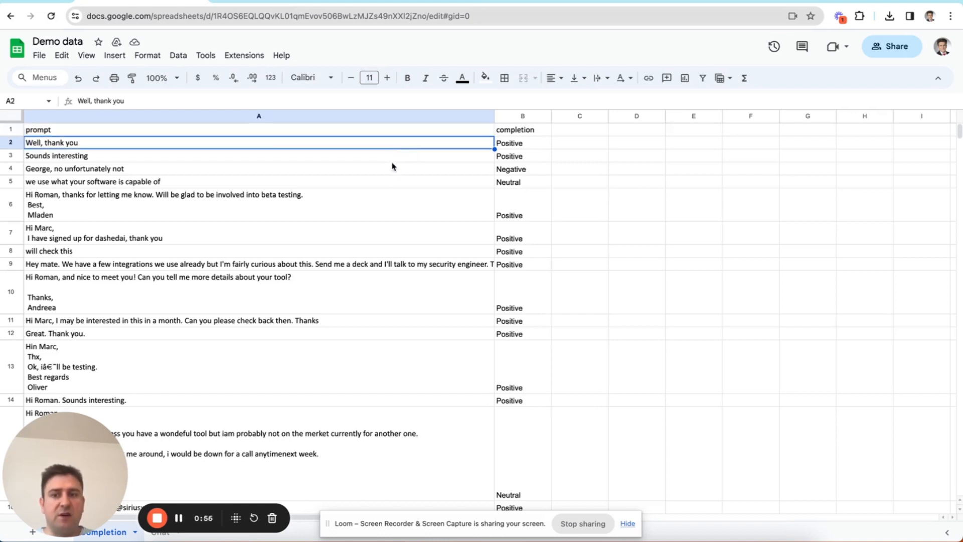
mouse_move(307, 148)
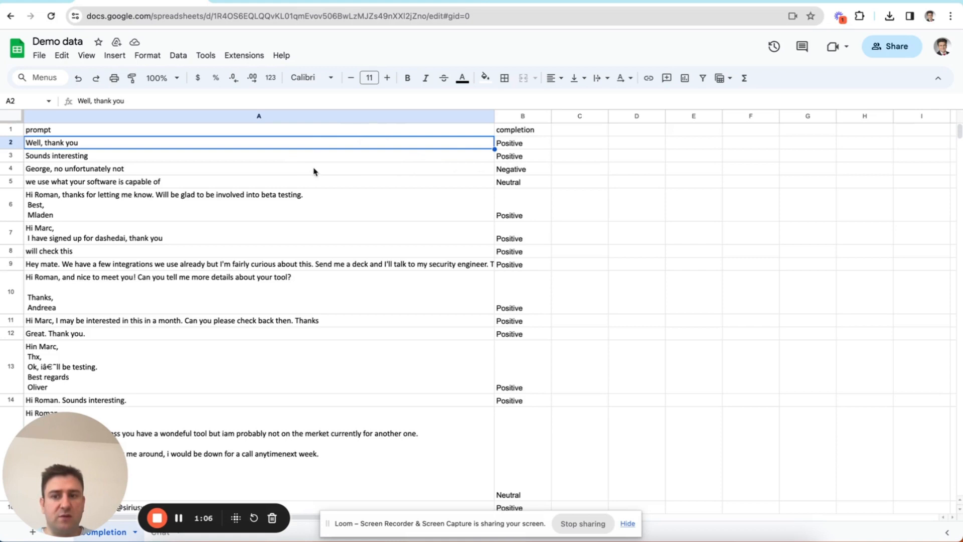
mouse_move(303, 114)
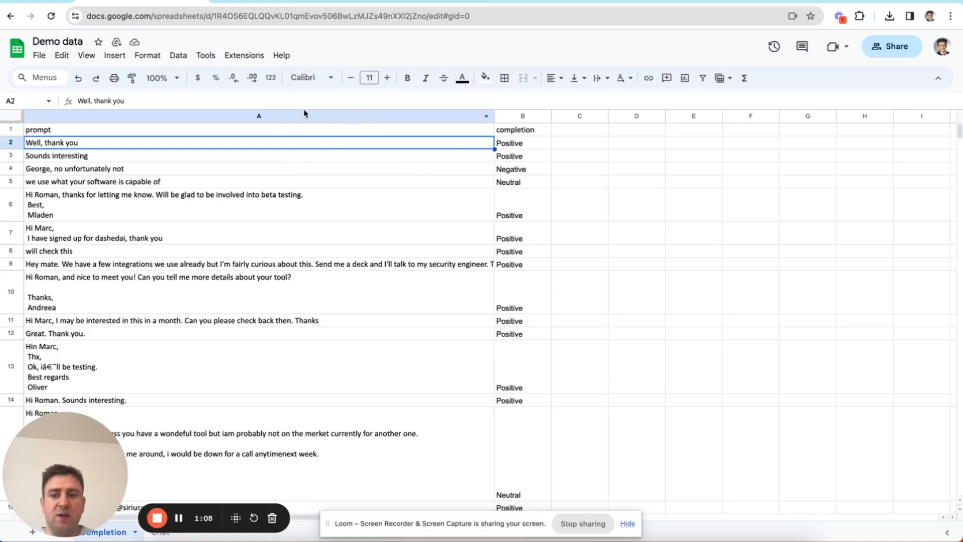
mouse_move(374, 150)
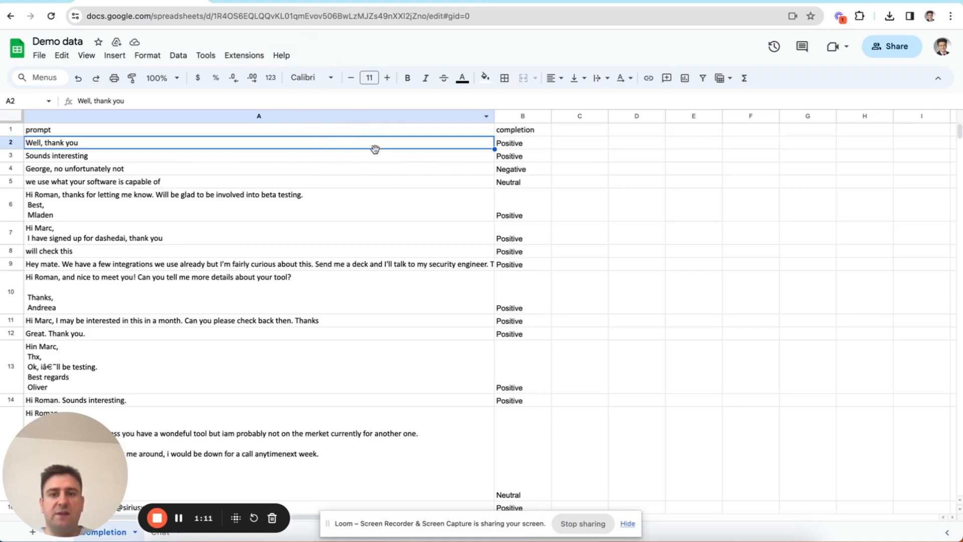
mouse_move(394, 194)
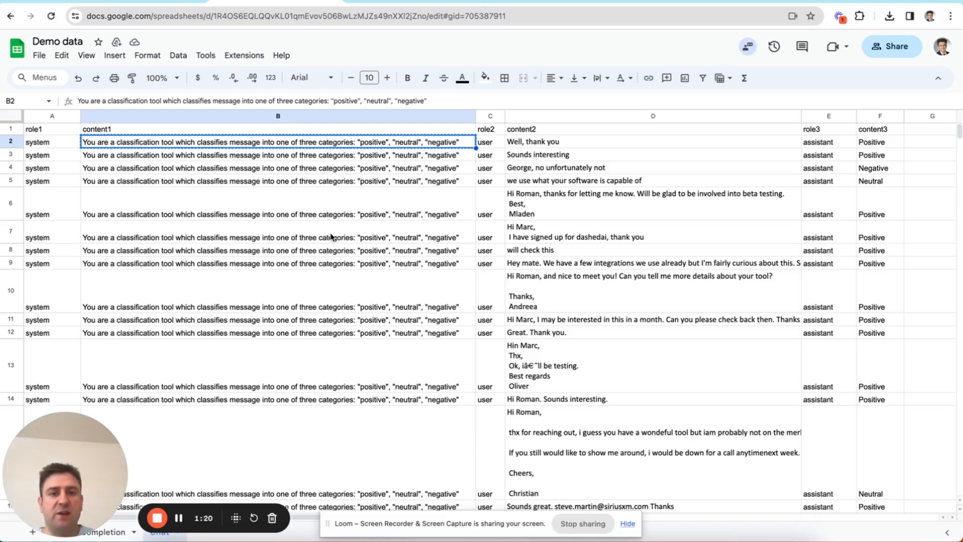
mouse_move(308, 205)
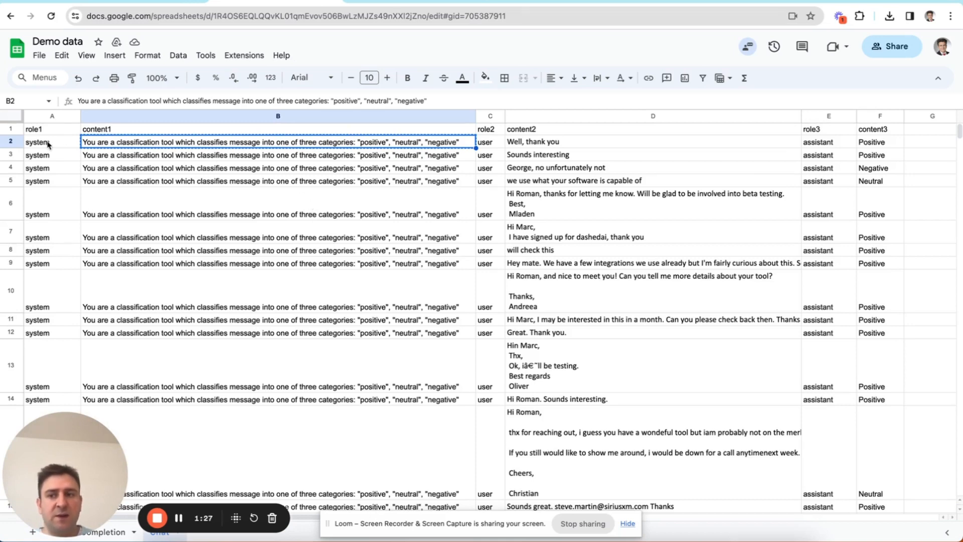
- Point out the system role in row 2 and the role1 and content3 headers
left_click(51, 141)
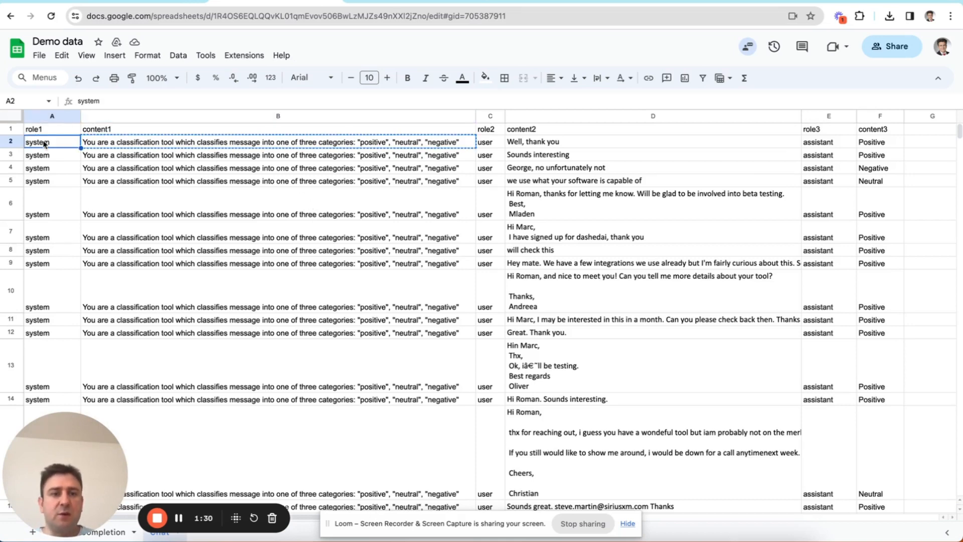
left_click(51, 129)
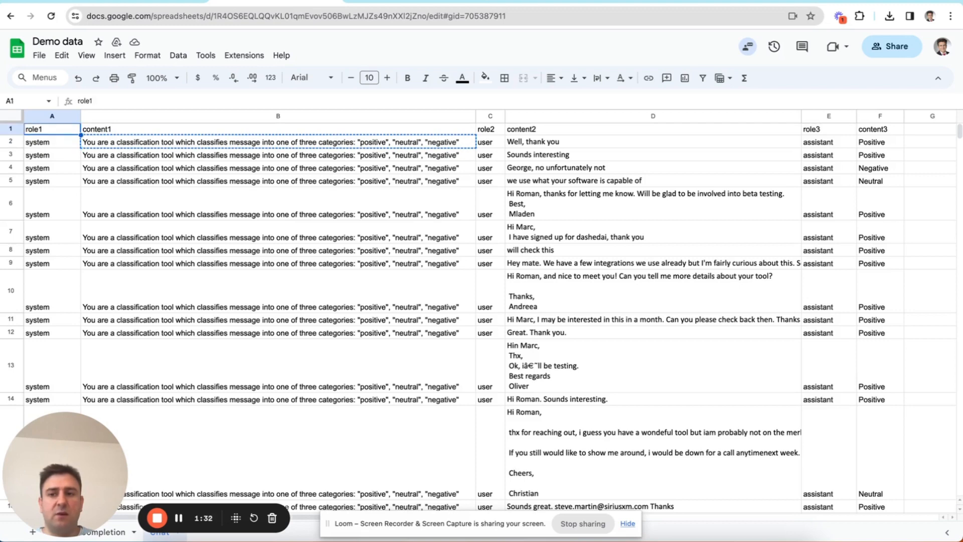
left_click(880, 130)
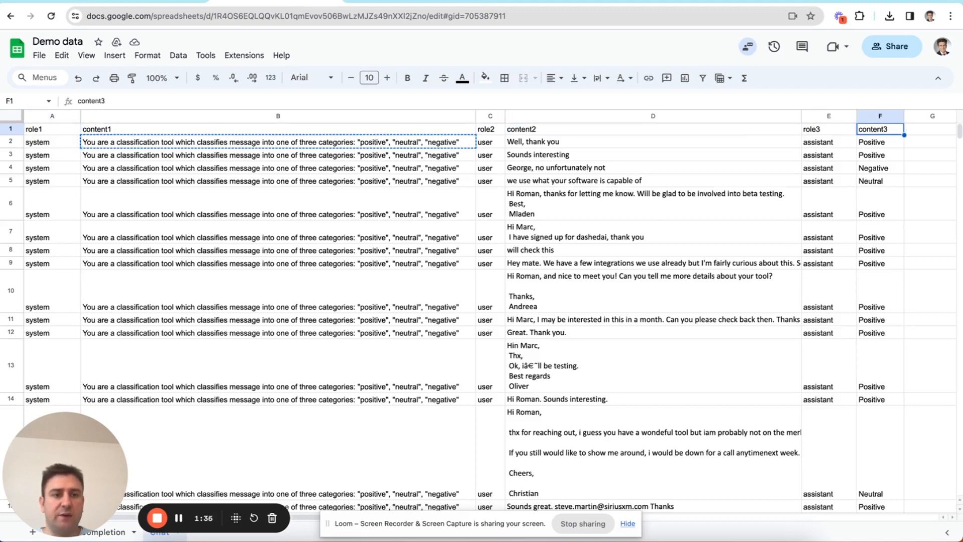
- Return to the Playground to view the rambling completion for the hi prompt
left_click(51, 142)
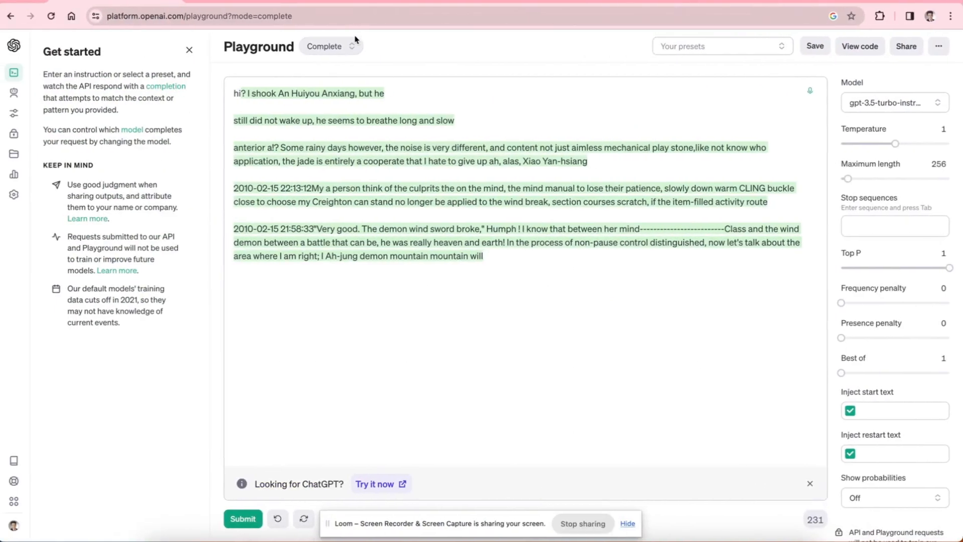
left_click(330, 46)
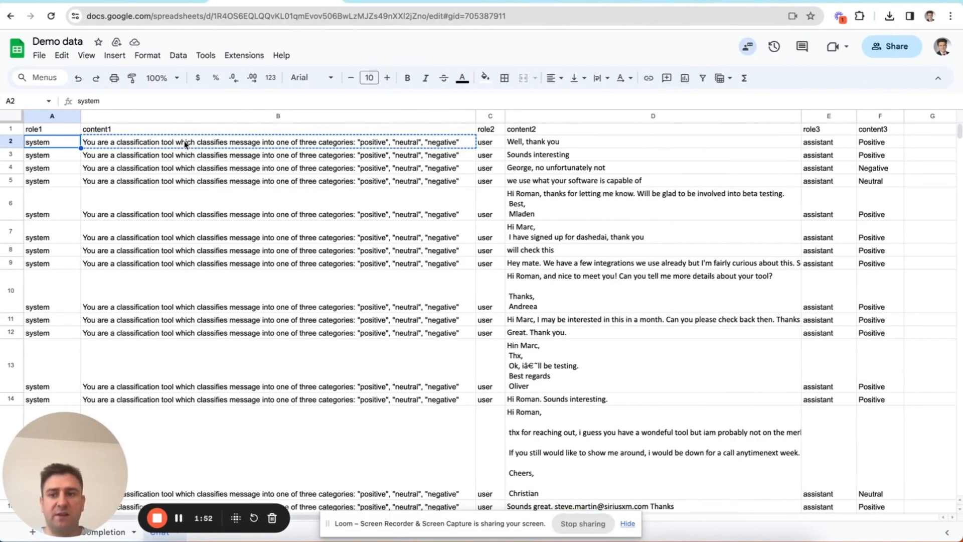
mouse_move(252, 152)
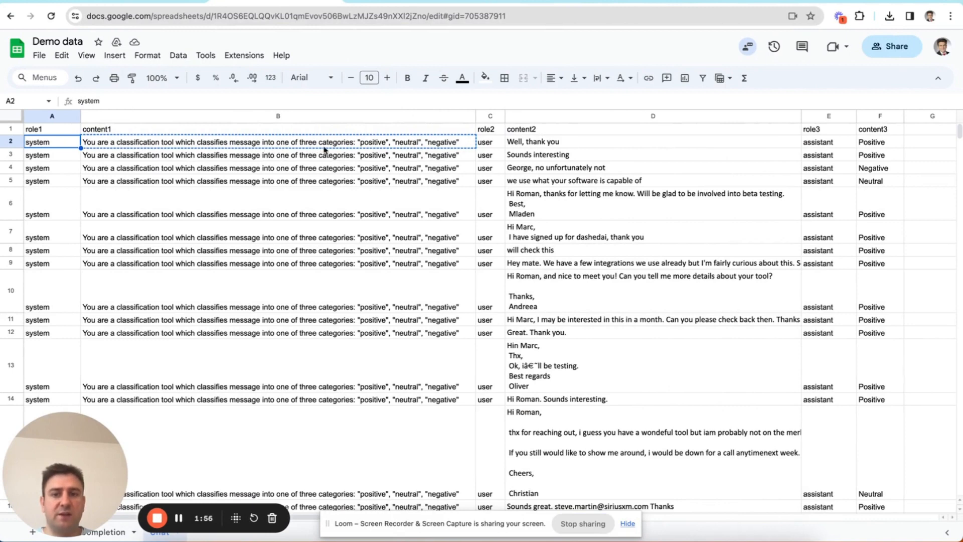
mouse_move(440, 157)
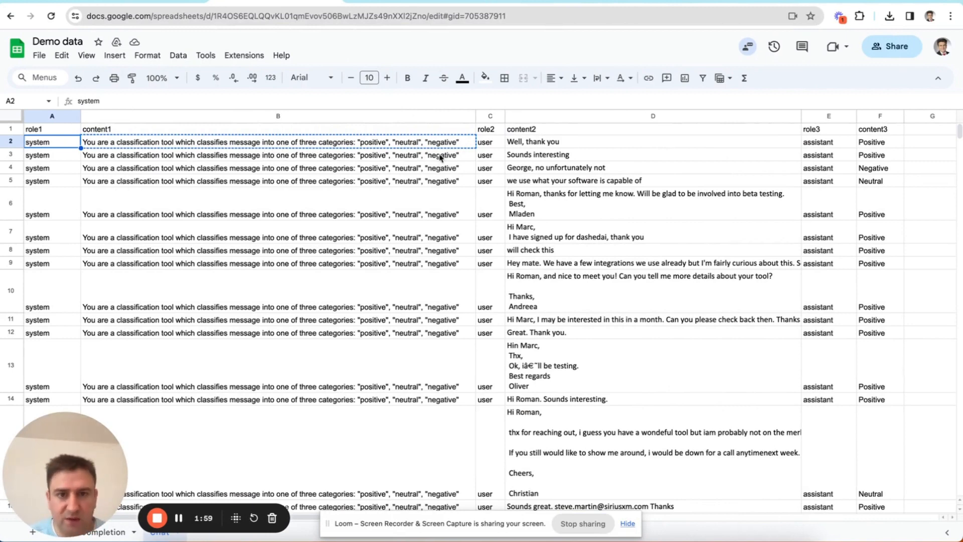
mouse_move(470, 141)
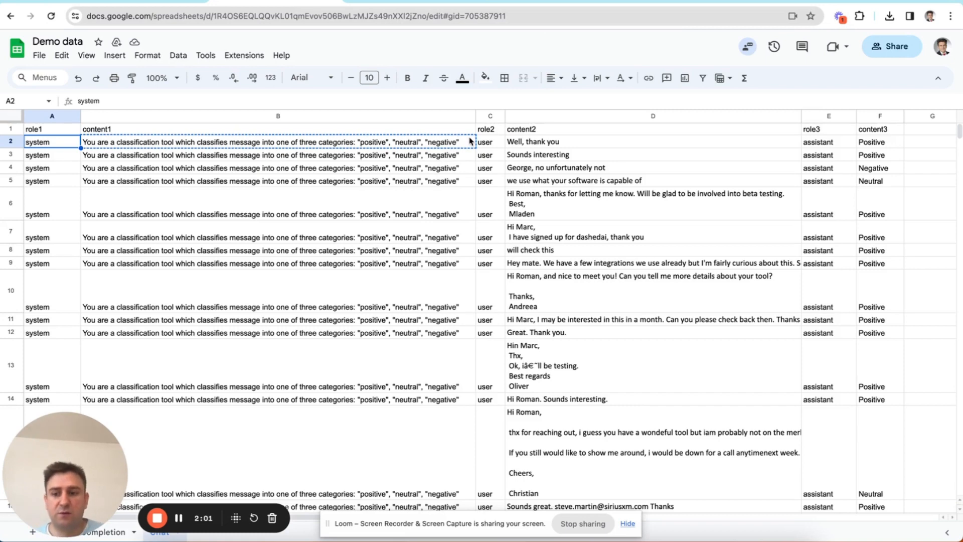
mouse_move(496, 149)
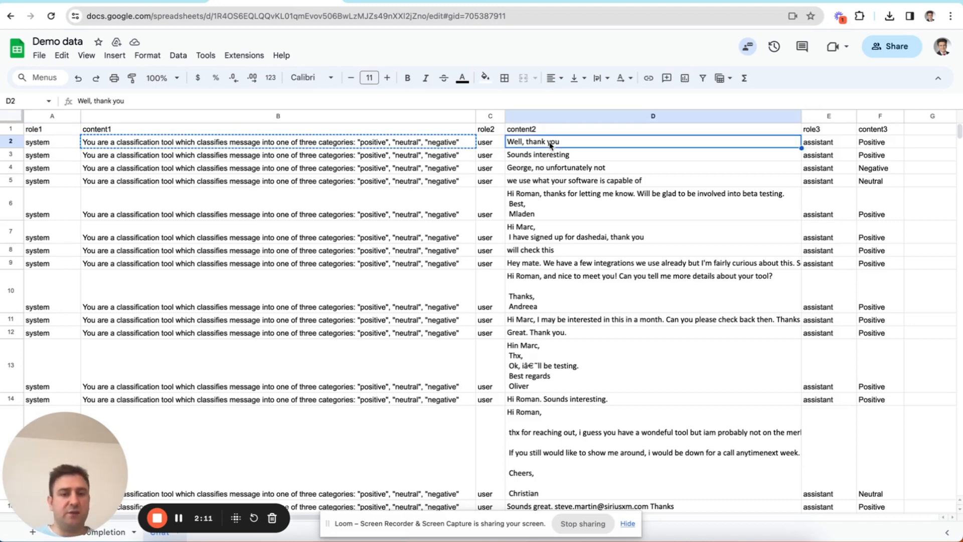
- Point out the user message Well, thank you and the assistant role in row 2
left_click(829, 142)
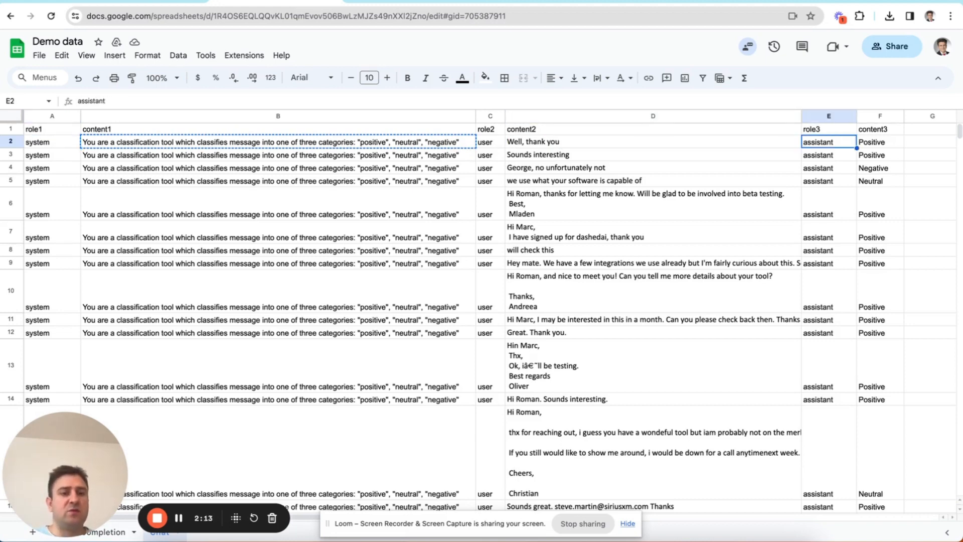
left_click(879, 141)
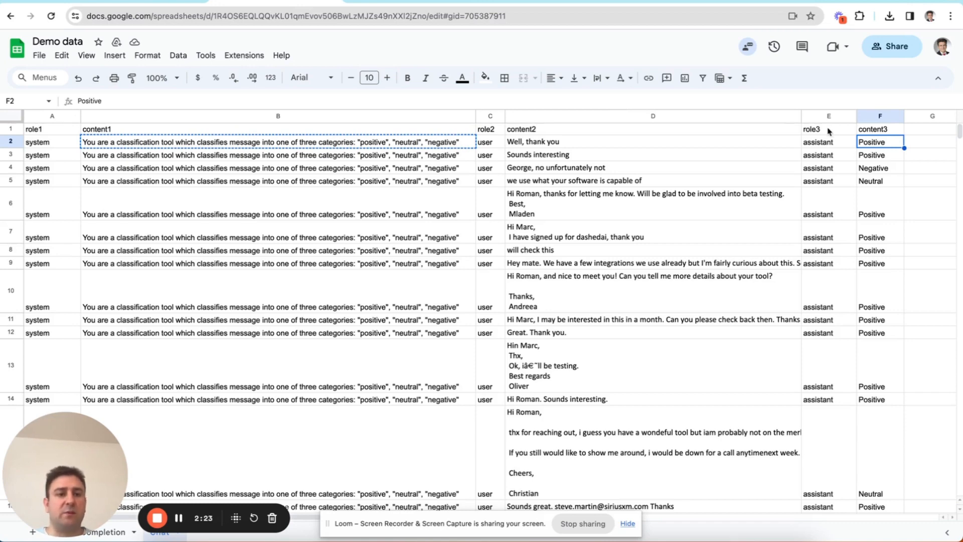
left_click(278, 155)
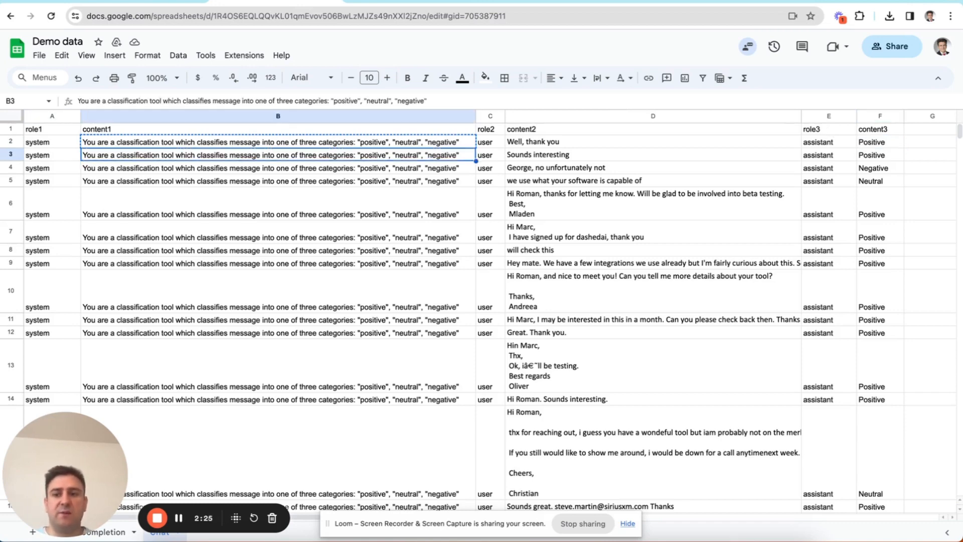
left_click(490, 155)
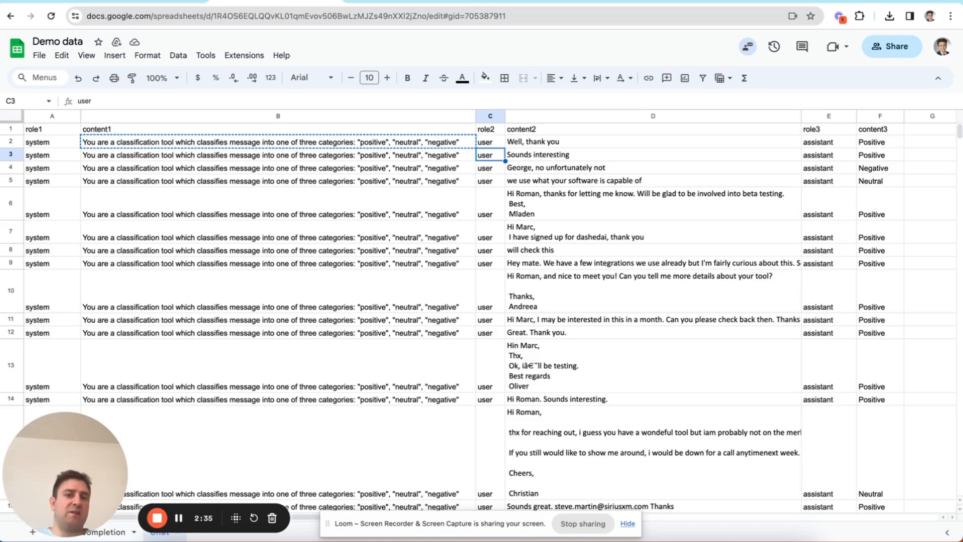
left_click(652, 155)
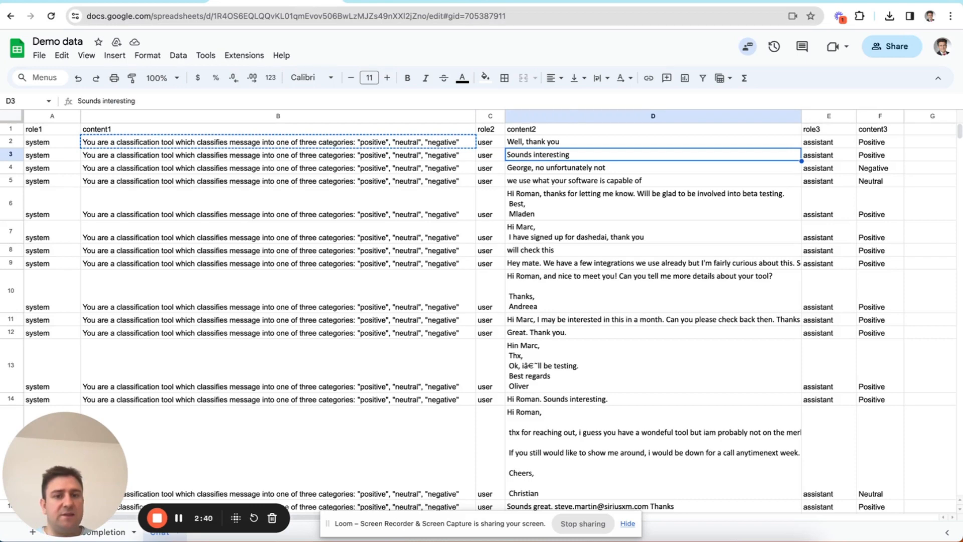
left_click(879, 154)
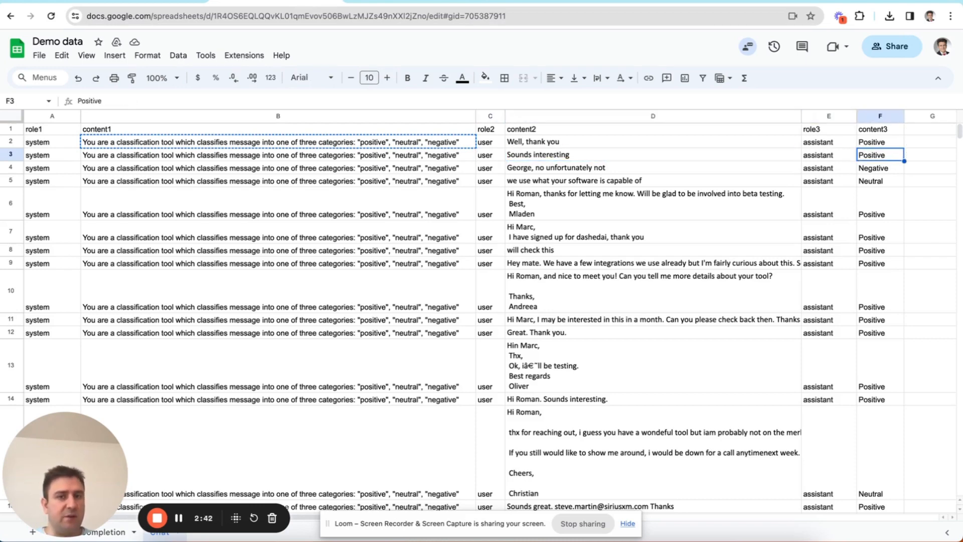
left_click(278, 237)
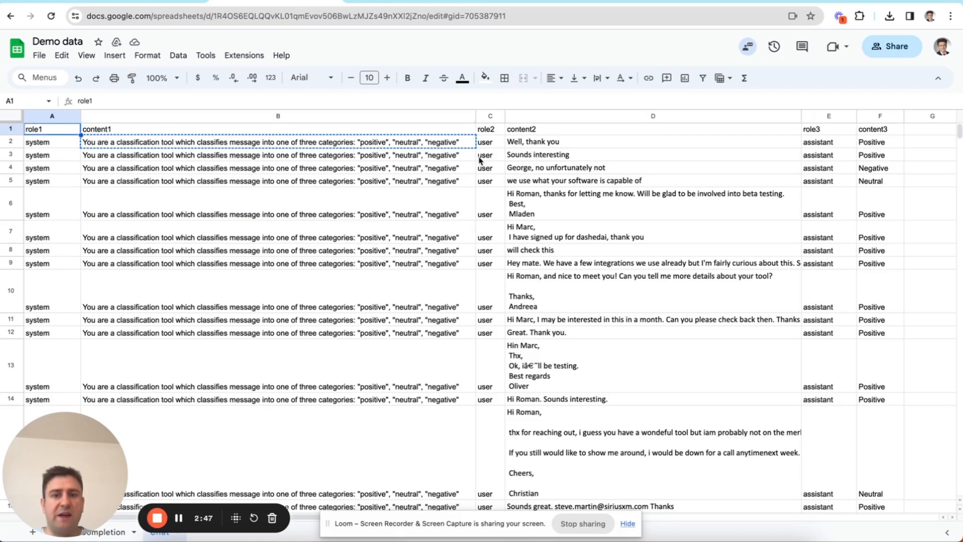
mouse_move(755, 137)
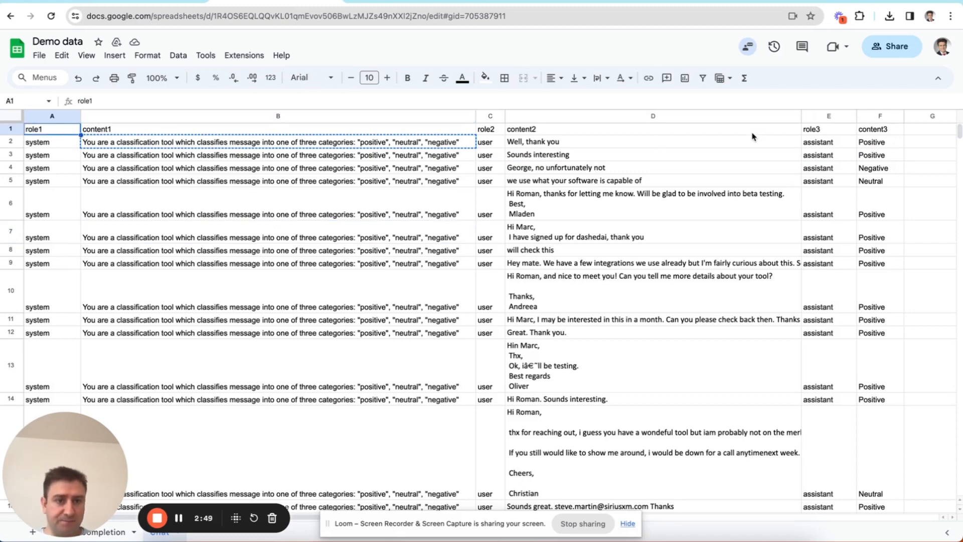
mouse_move(356, 179)
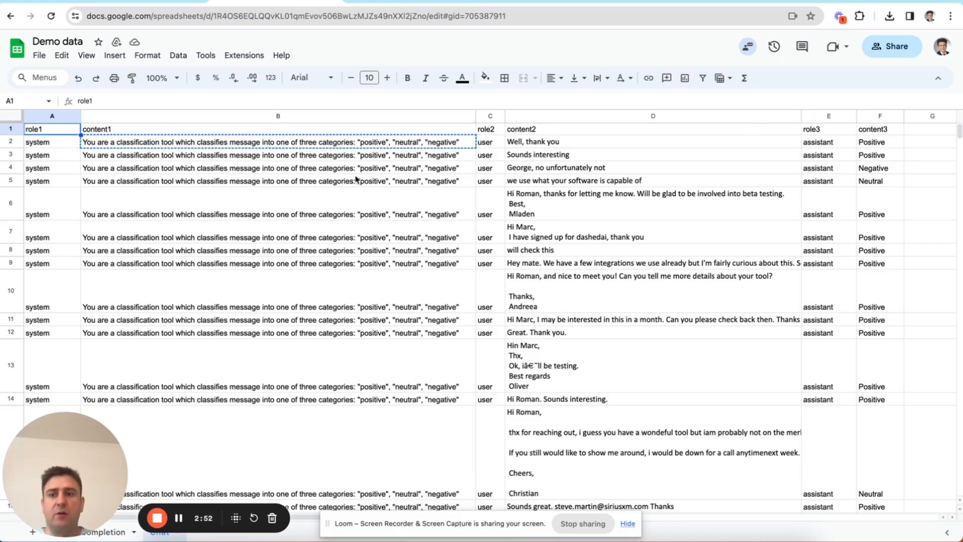
left_click(490, 130)
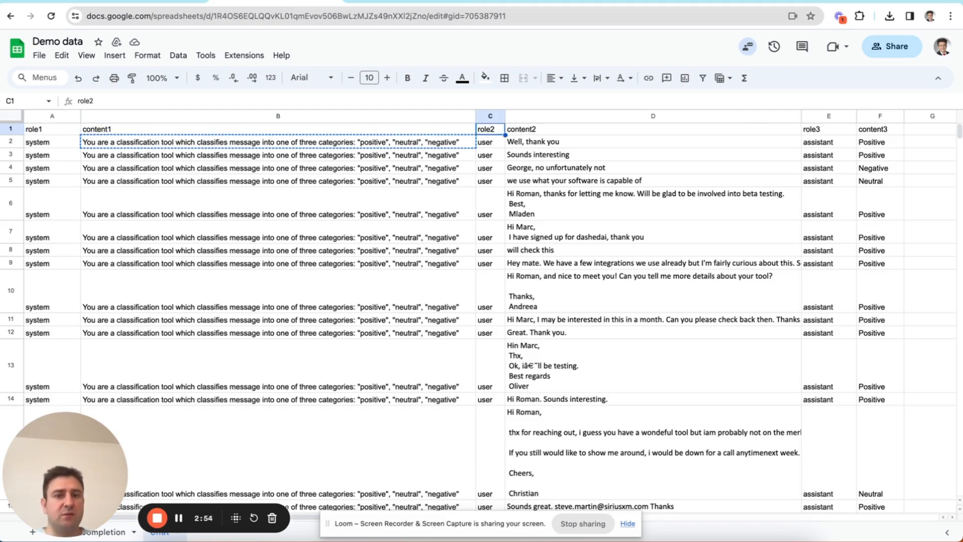
left_click(880, 129)
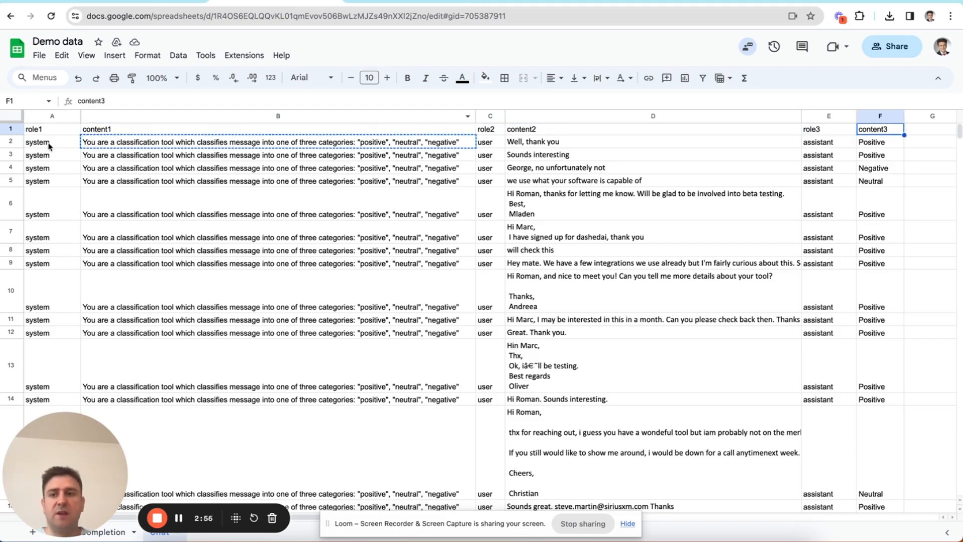
left_click(39, 56)
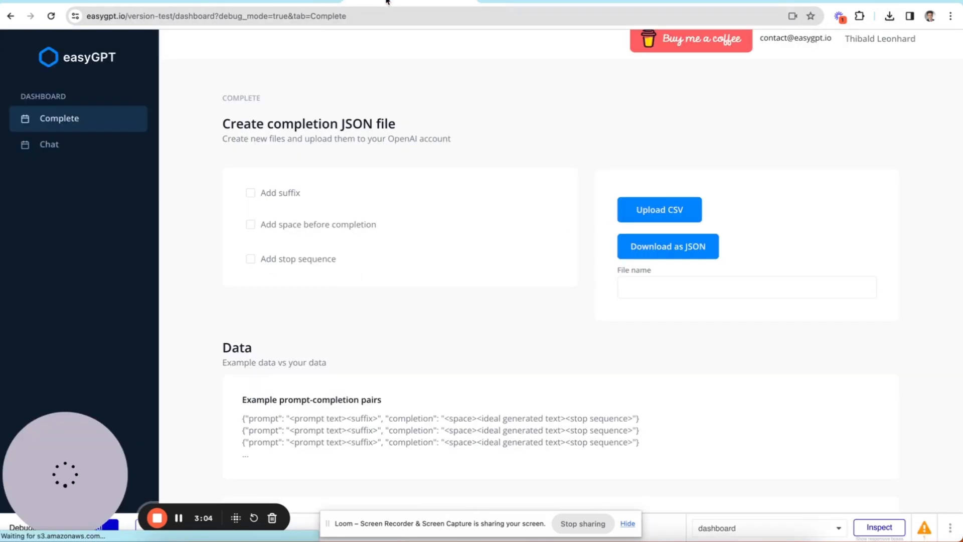
- Choose Demo data - Chat (1).csv as the CSV source for a chat JSON file
left_click(49, 143)
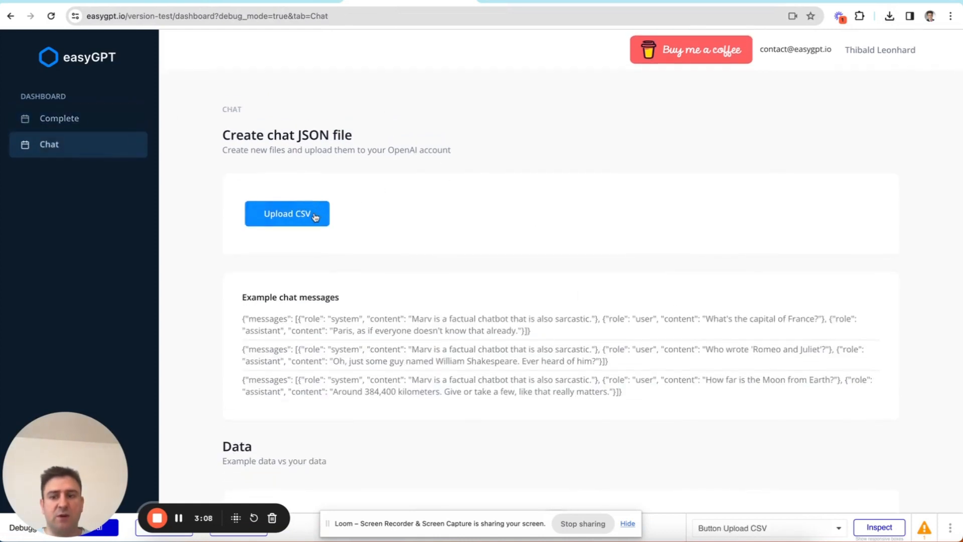
left_click(287, 213)
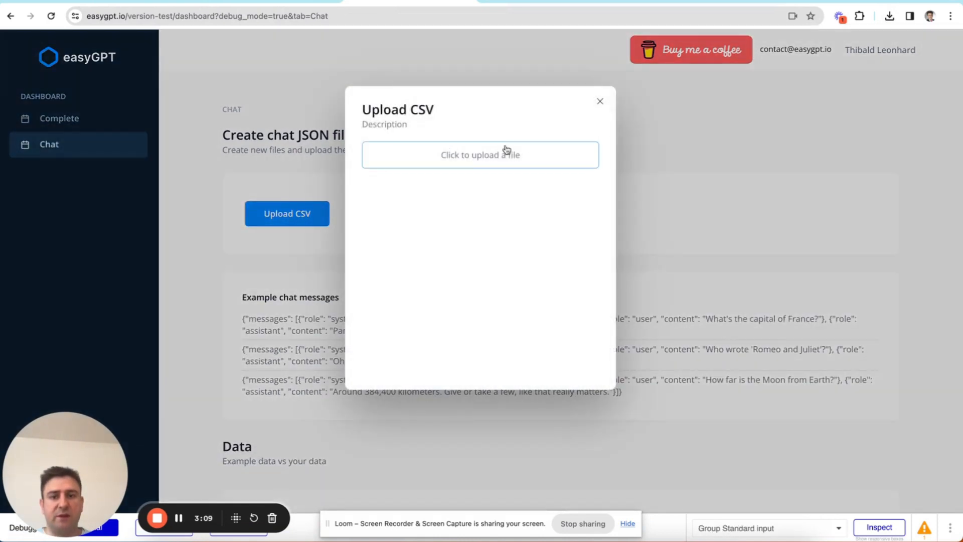
left_click(480, 154)
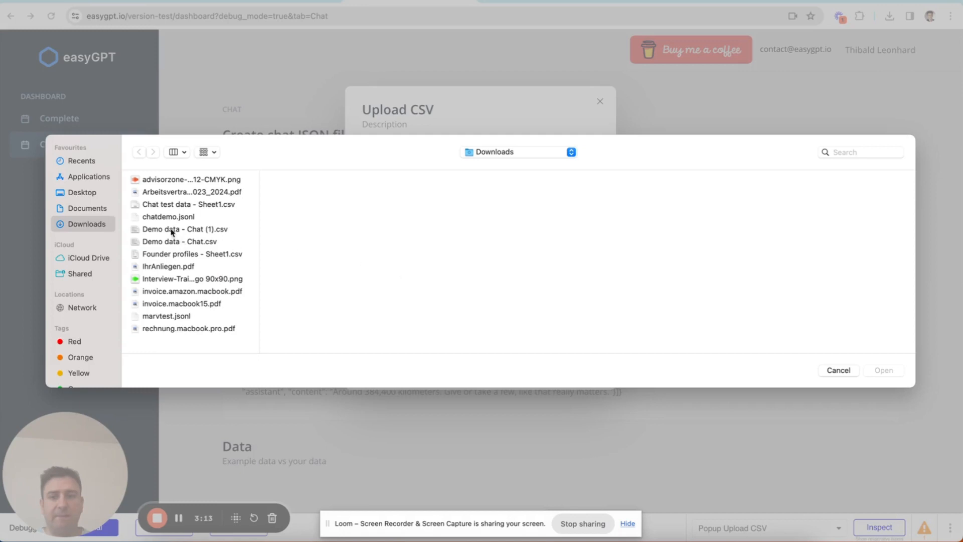
left_click(185, 228)
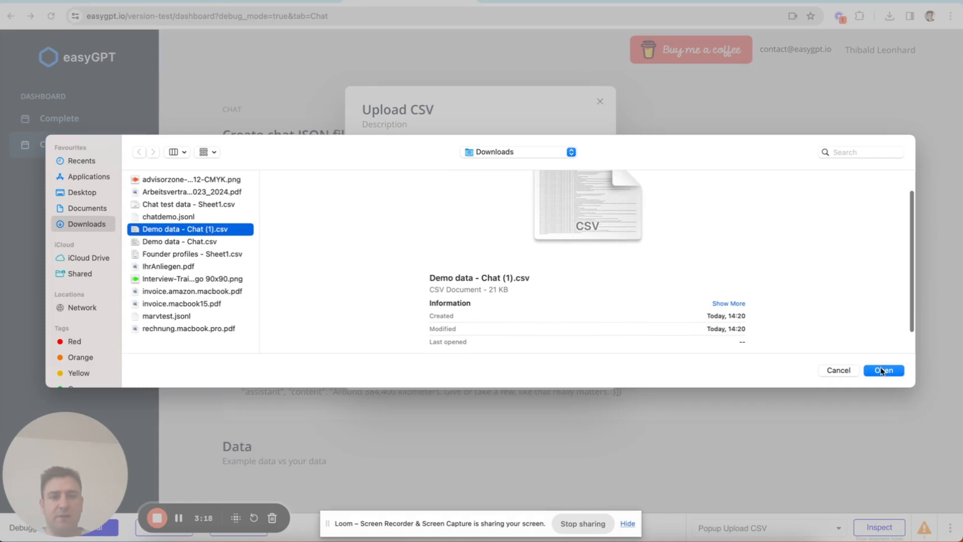
left_click(883, 370)
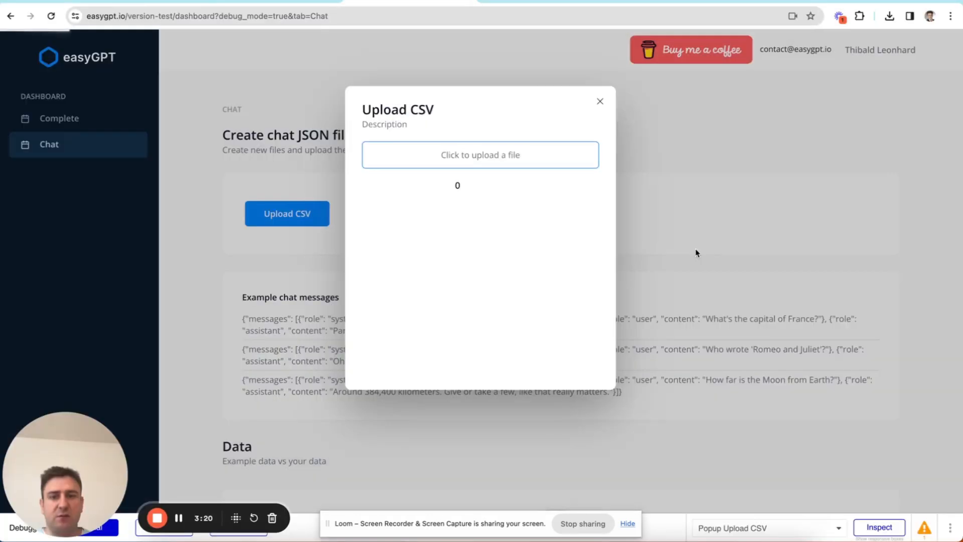
- Import the CSV's 100 rows as chats with role and content columns mapped to their fields
left_click(481, 155)
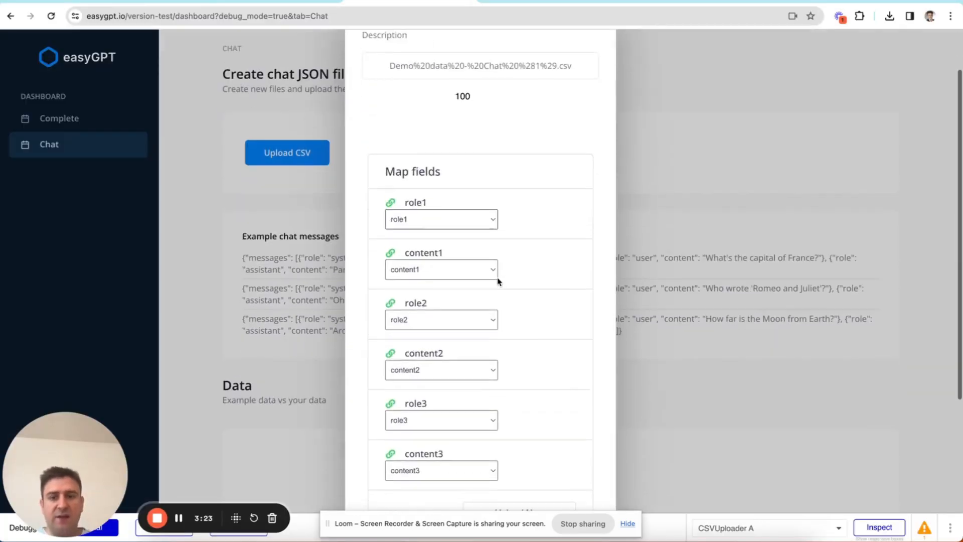
scroll("down", 3)
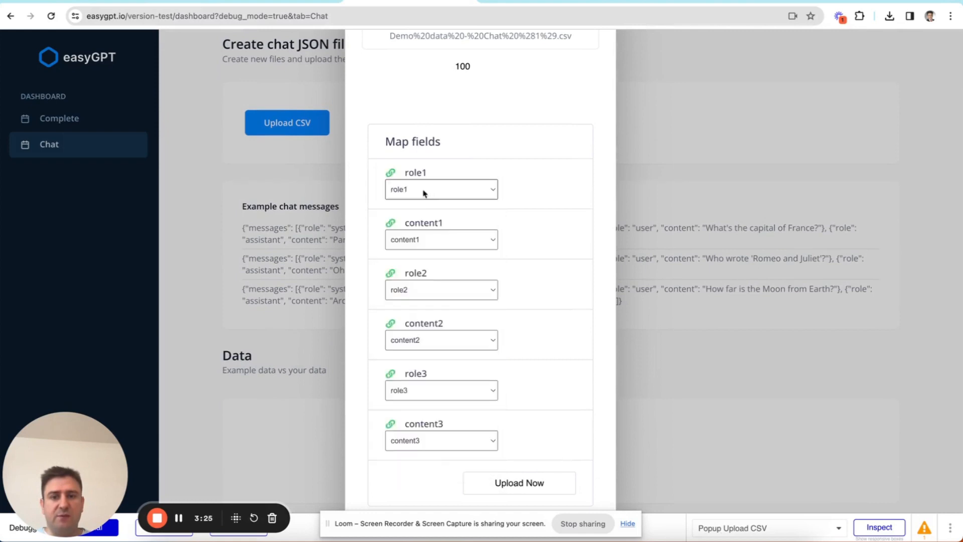
mouse_move(410, 399)
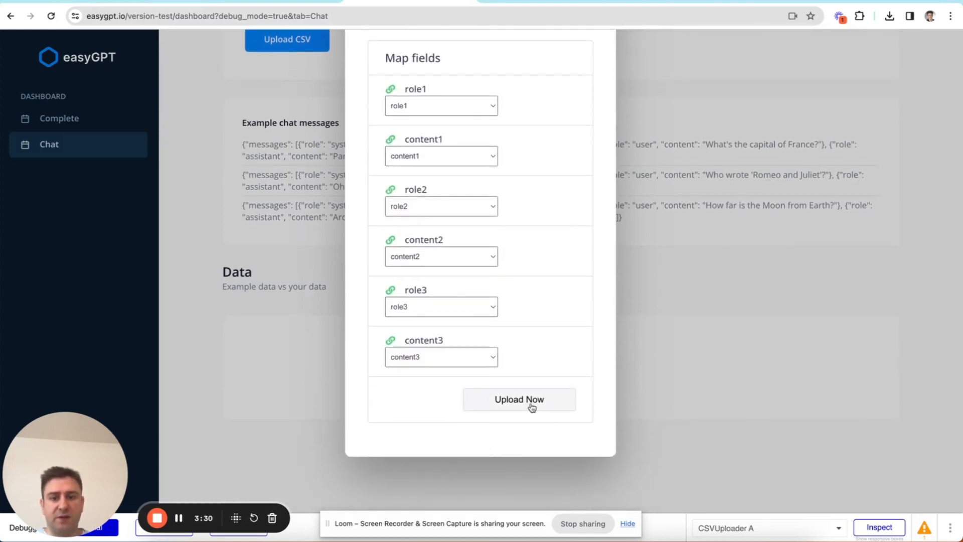
left_click(519, 399)
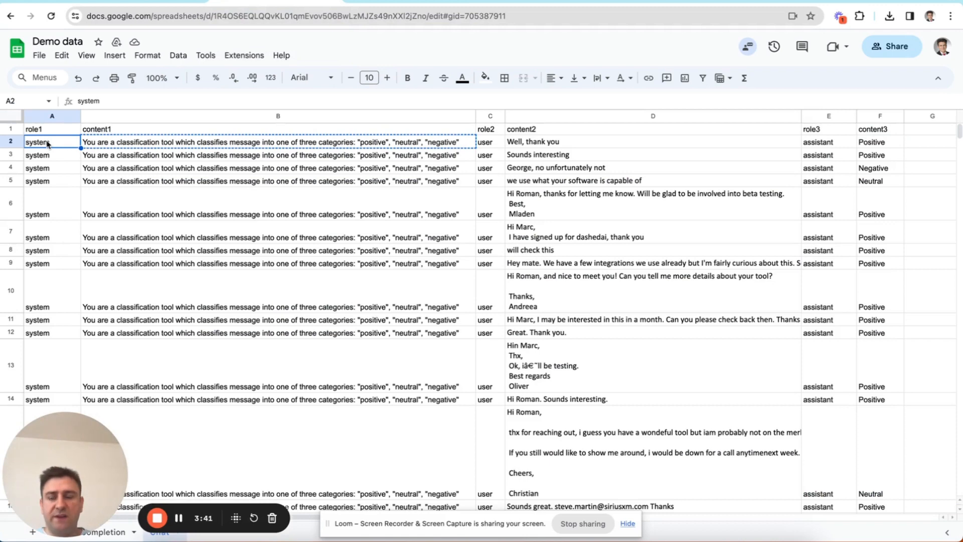
left_click(827, 141)
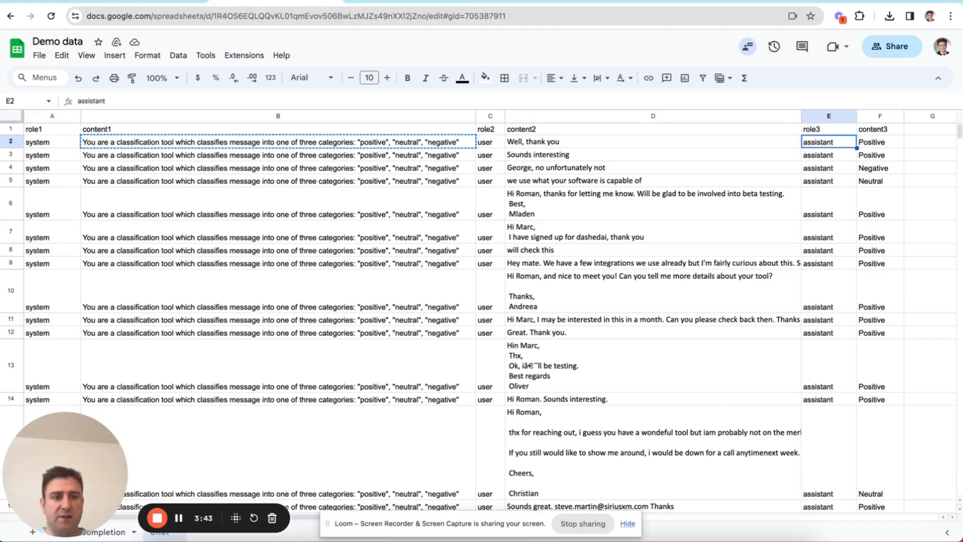
left_click(652, 141)
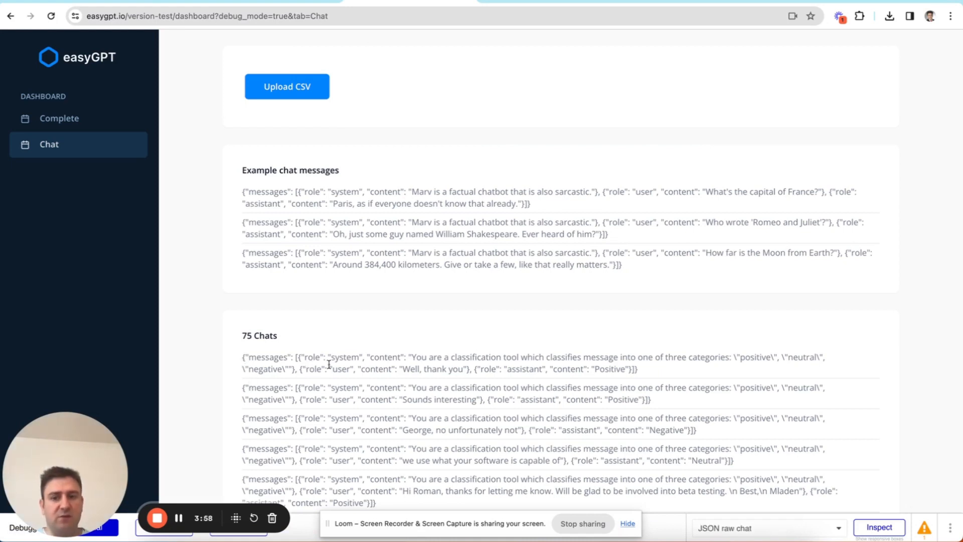
mouse_move(597, 353)
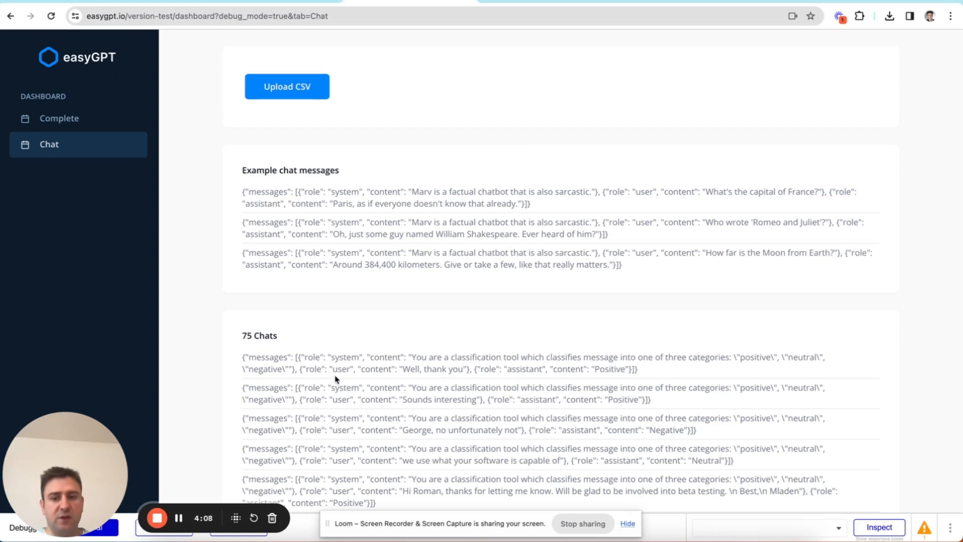
mouse_move(376, 379)
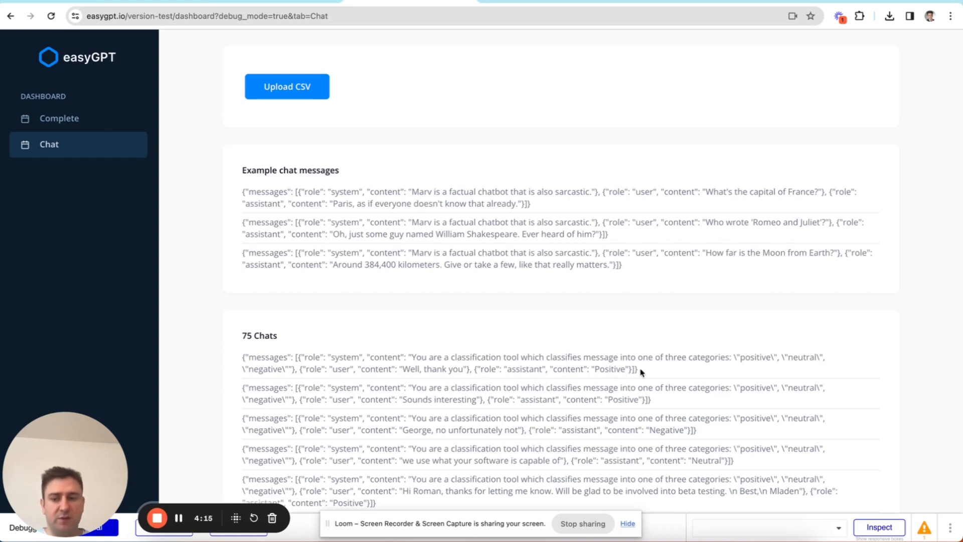
mouse_move(588, 381)
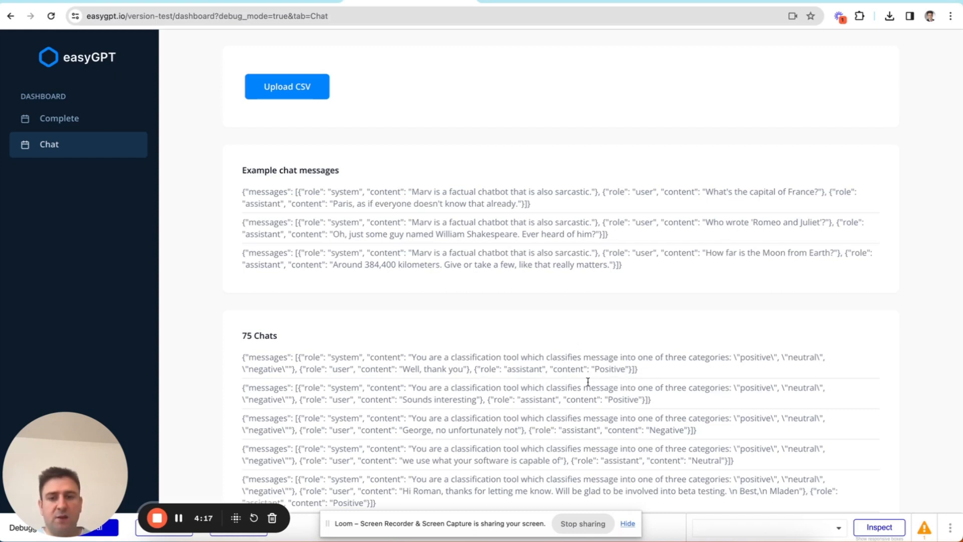
- Scroll through the 75 converted chats down to the File name field
scroll("down", 3)
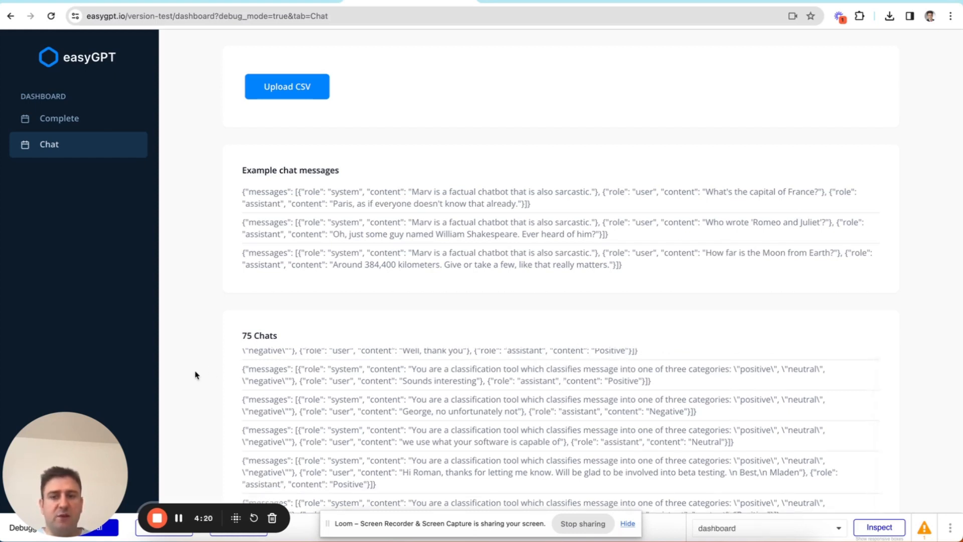
scroll("down", 3)
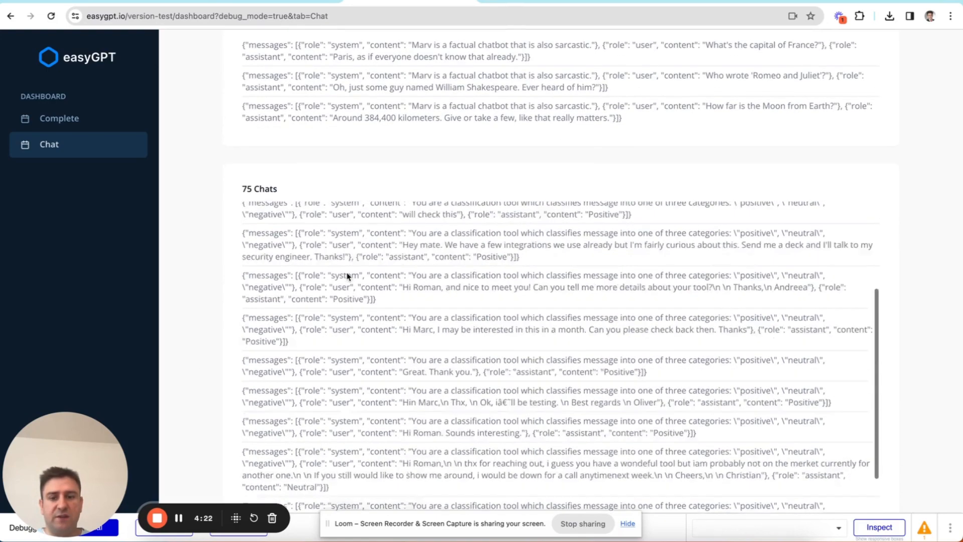
scroll("down", 3)
type("c")
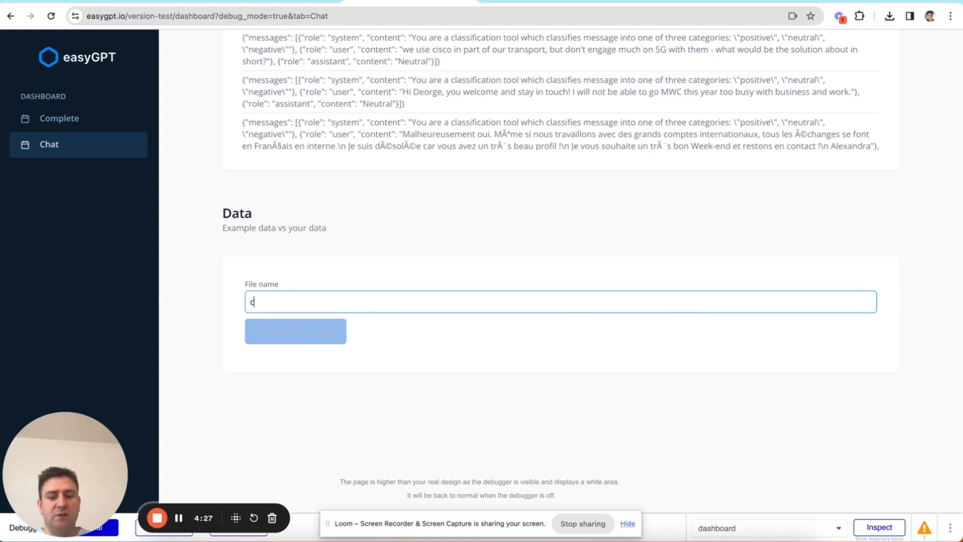
- Name the file chatdemoclassification and download the chats as JSONL
type("hatdemod")
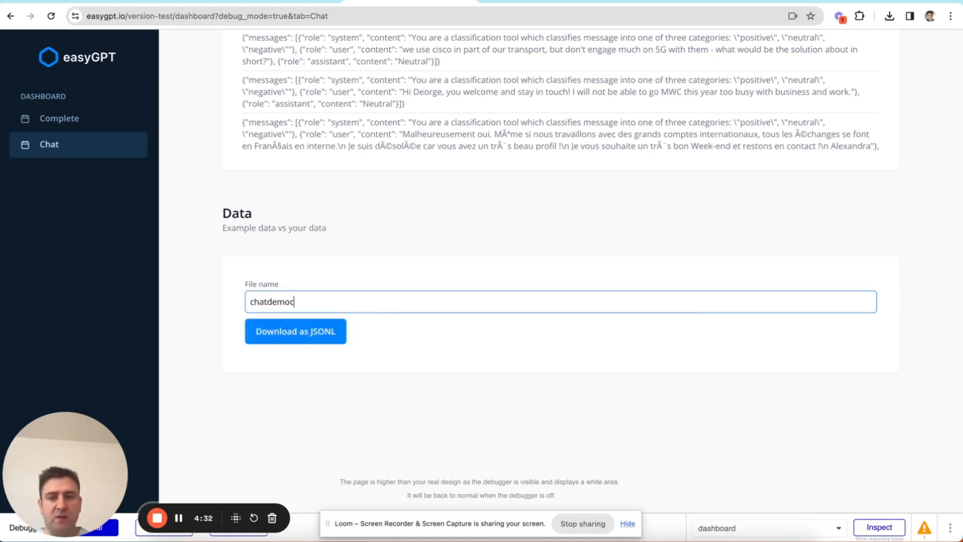
type("classificati")
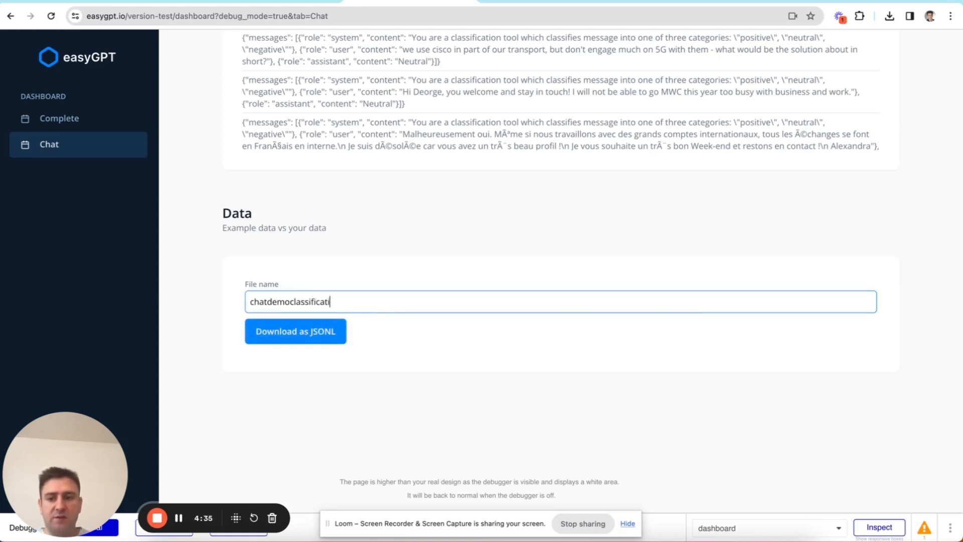
left_click(295, 332)
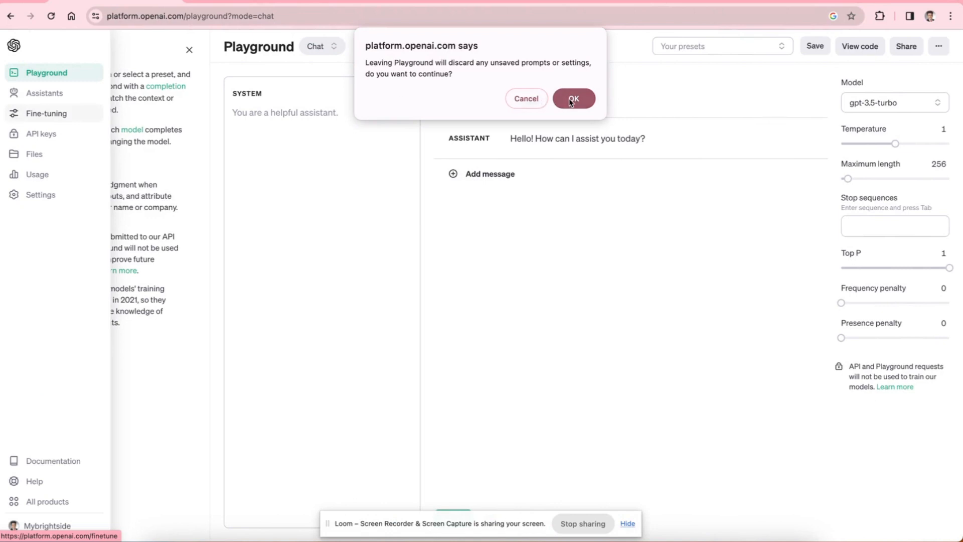
- Confirm leaving the Playground to reach the fine-tuning jobs list
left_click(573, 98)
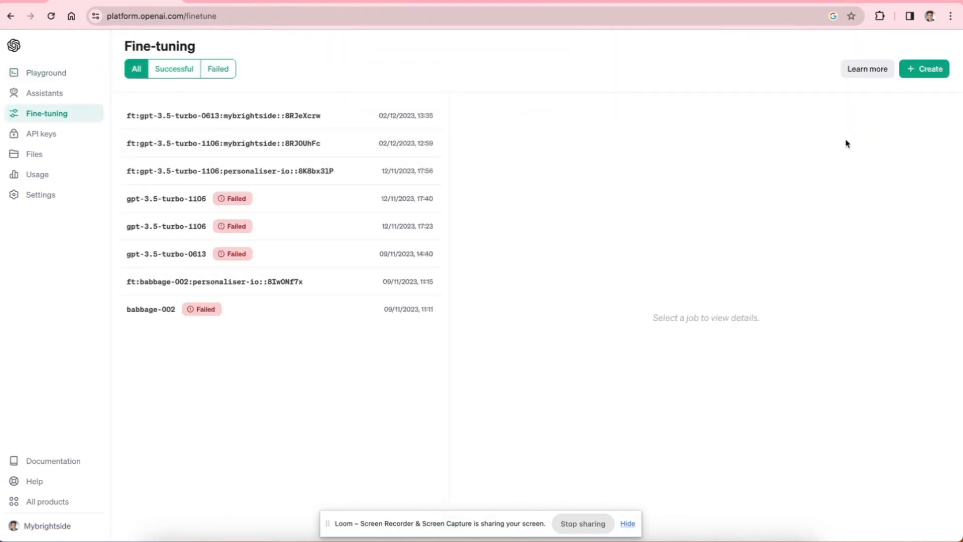
mouse_move(940, 137)
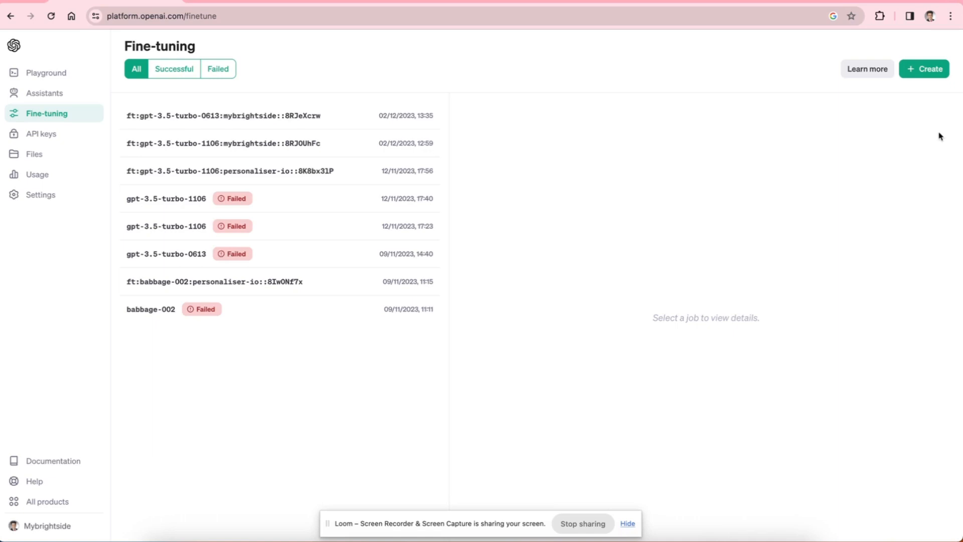
mouse_move(924, 69)
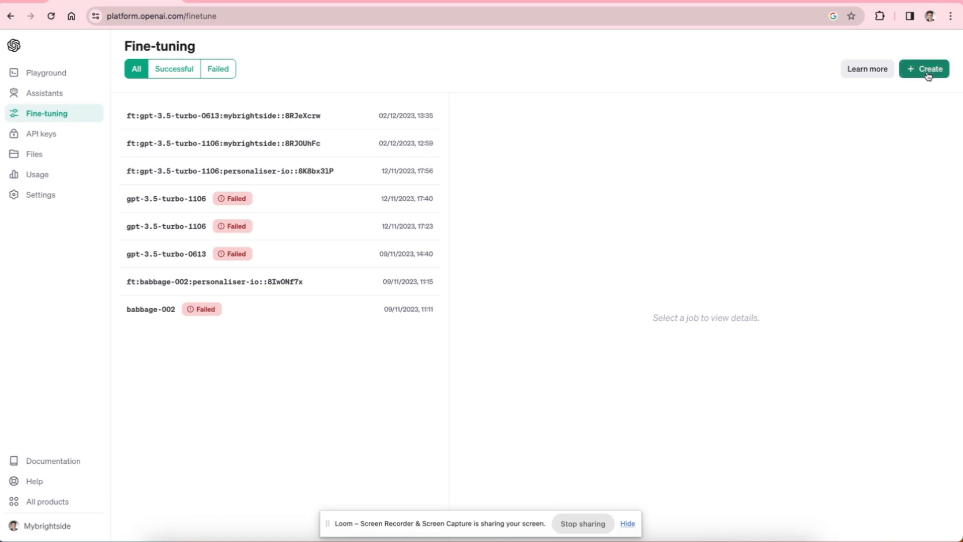
- Start a new fine-tuning job with gpt-3.5-turbo-0613 as the base model
left_click(924, 69)
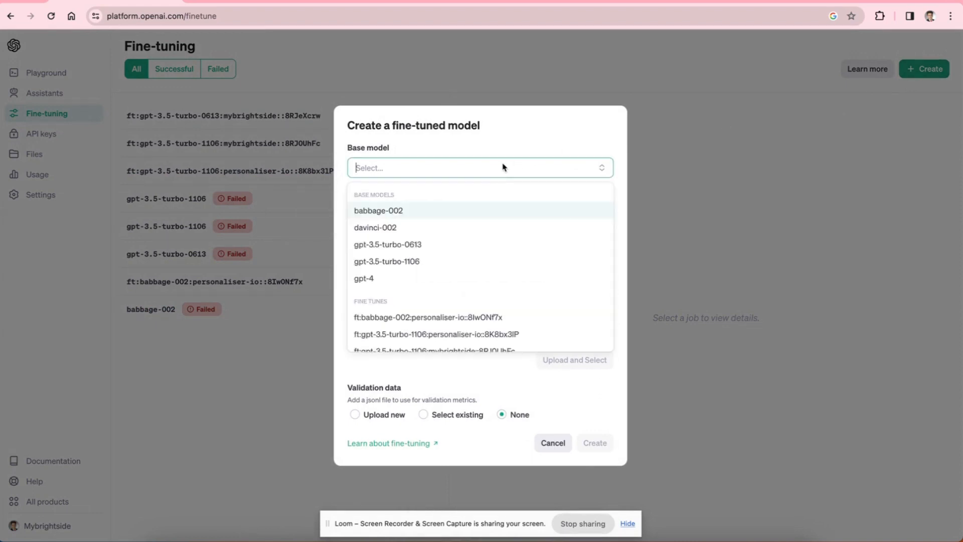
mouse_move(430, 246)
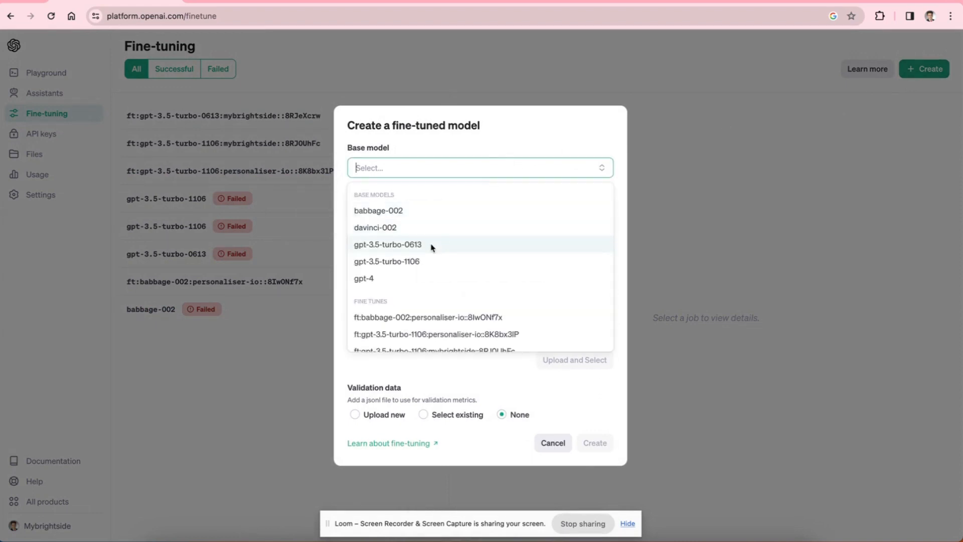
mouse_move(405, 256)
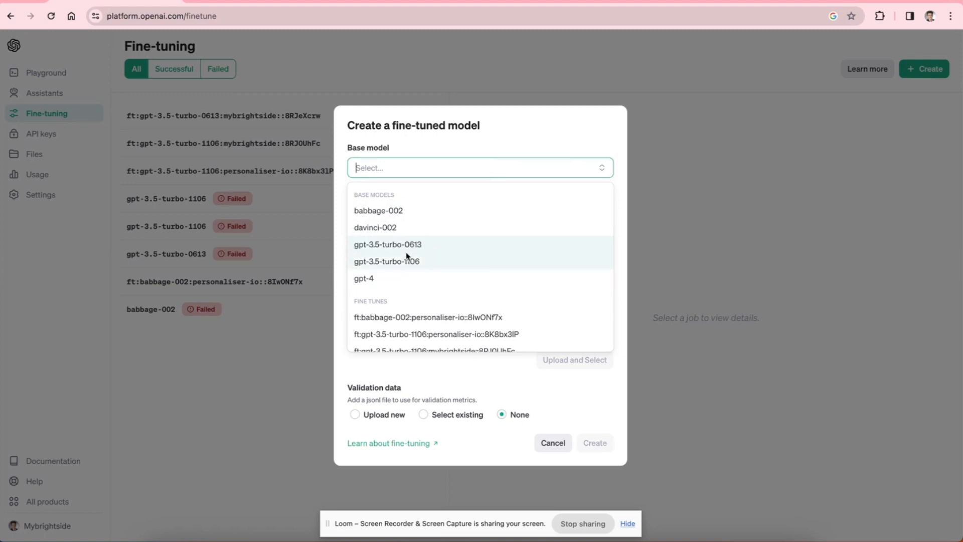
left_click(385, 243)
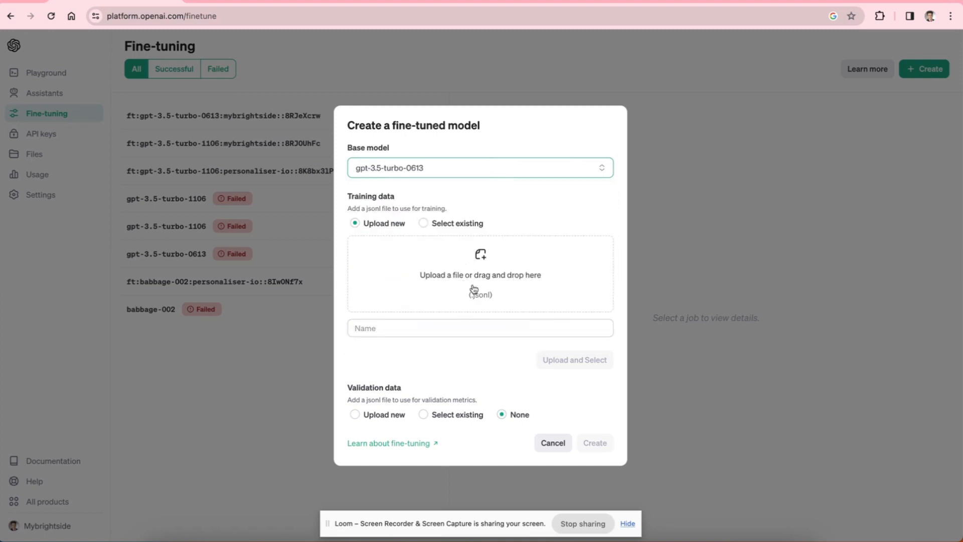
mouse_move(458, 287)
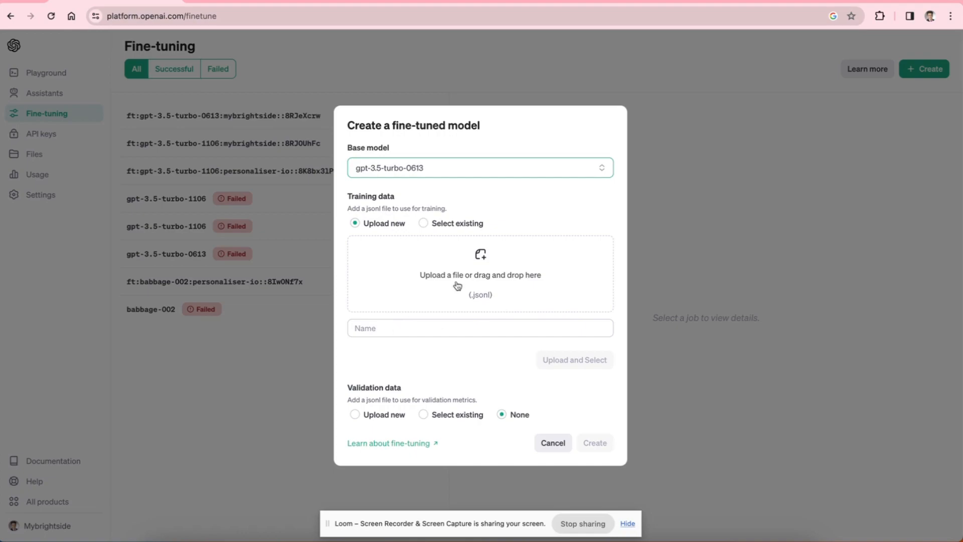
- Upload chatdemoclassification.jsonl as training data and launch the fine-tuning job
left_click(479, 273)
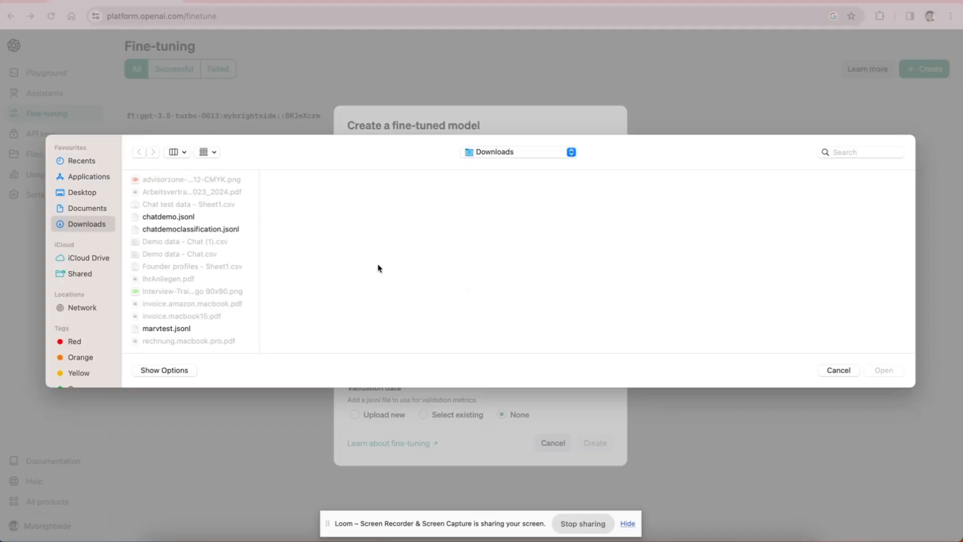
left_click(189, 228)
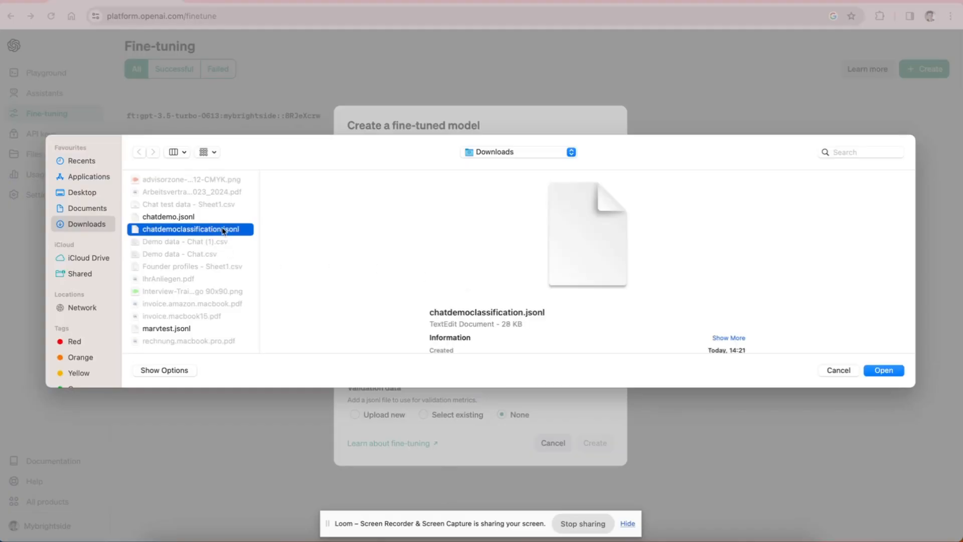
left_click(882, 371)
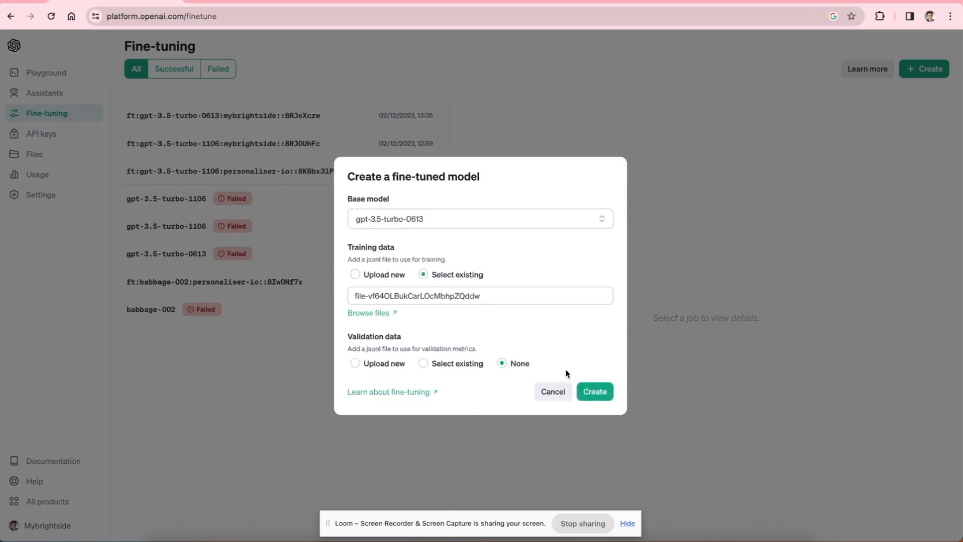
mouse_move(477, 280)
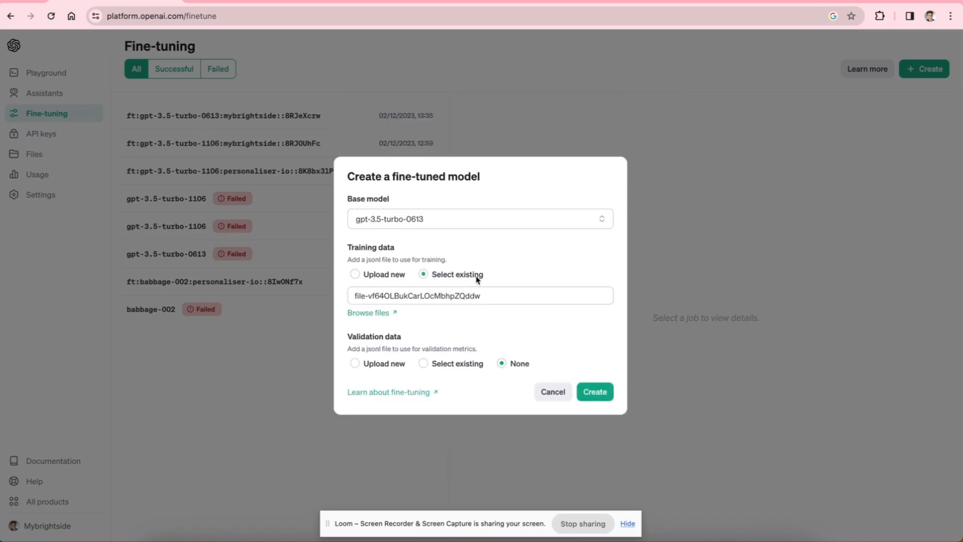
mouse_move(593, 393)
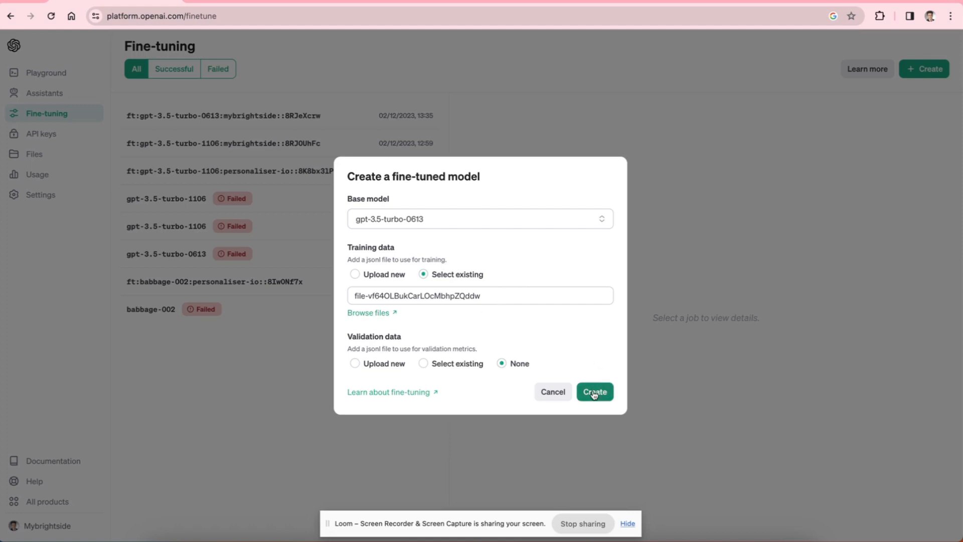
left_click(593, 391)
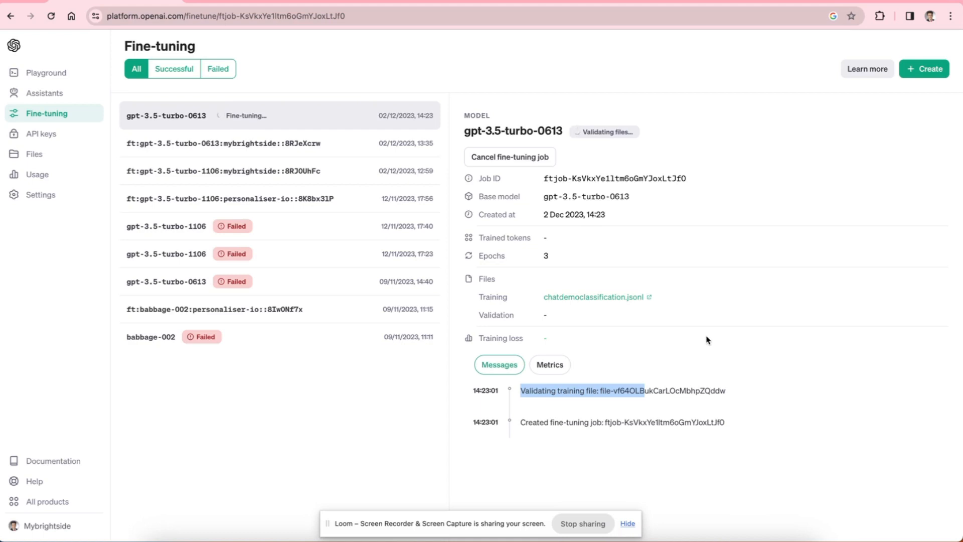
mouse_move(673, 324)
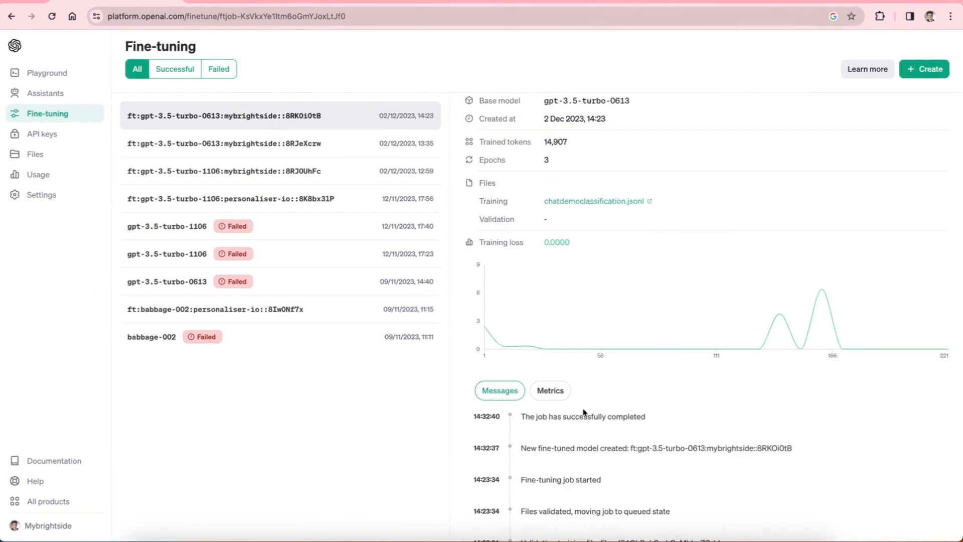
- Review the succeeded job's results and go to the Playground to test the model
scroll("up", 3)
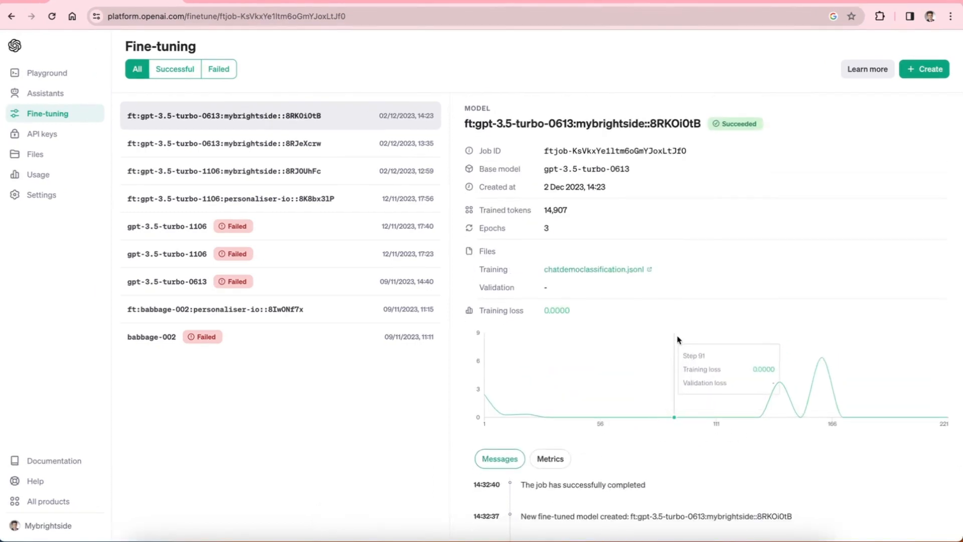
left_click(47, 73)
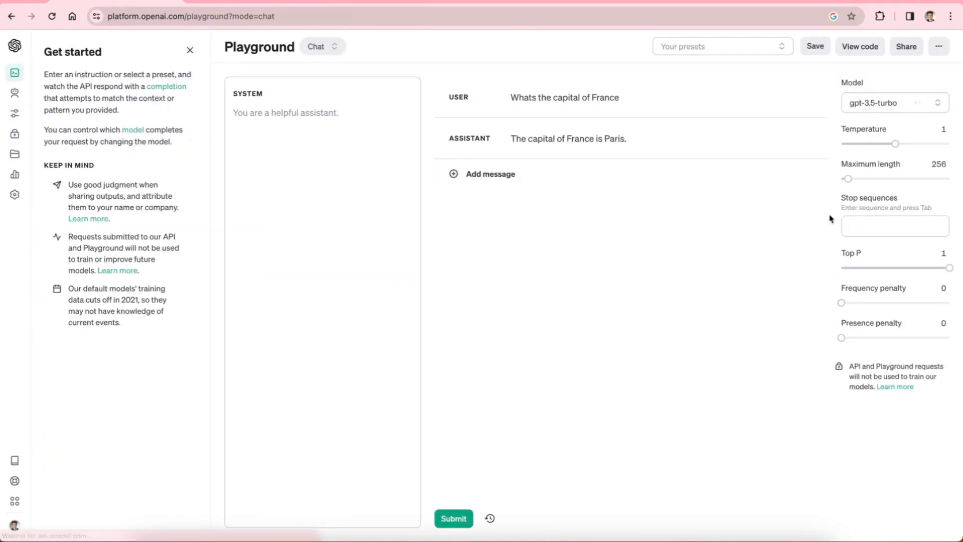
- Select the fine-tuned ft:gpt-3.5-turbo-0613 model and set the classification system prompt
left_click(892, 102)
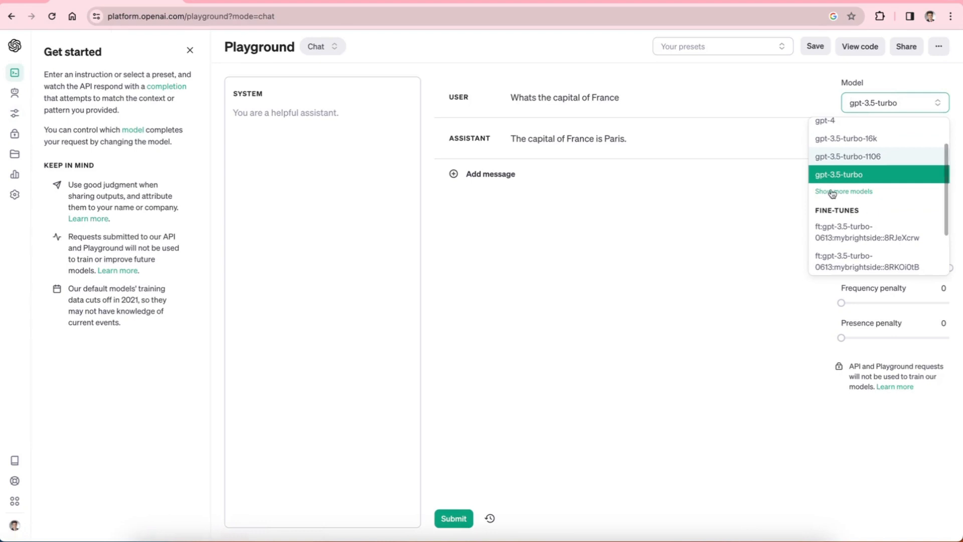
left_click(867, 234)
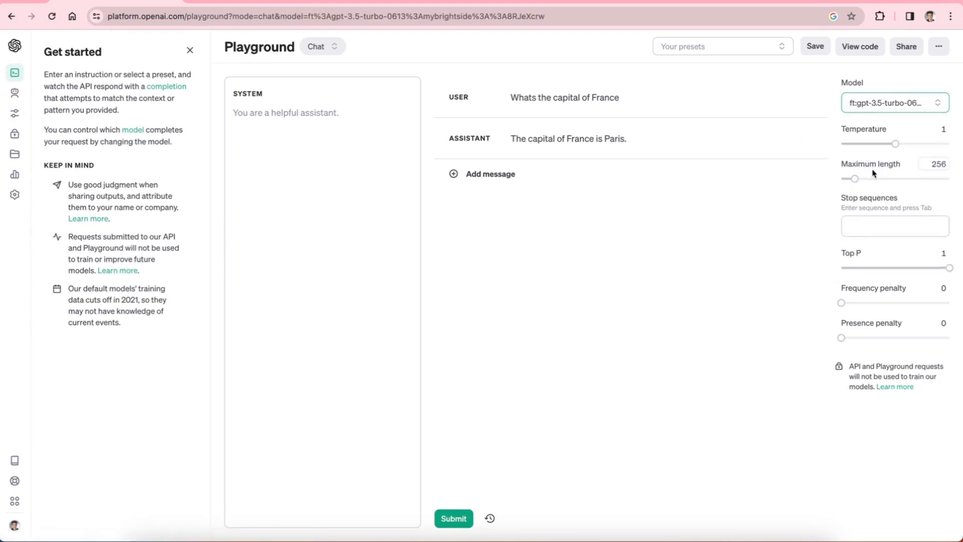
left_click(301, 112)
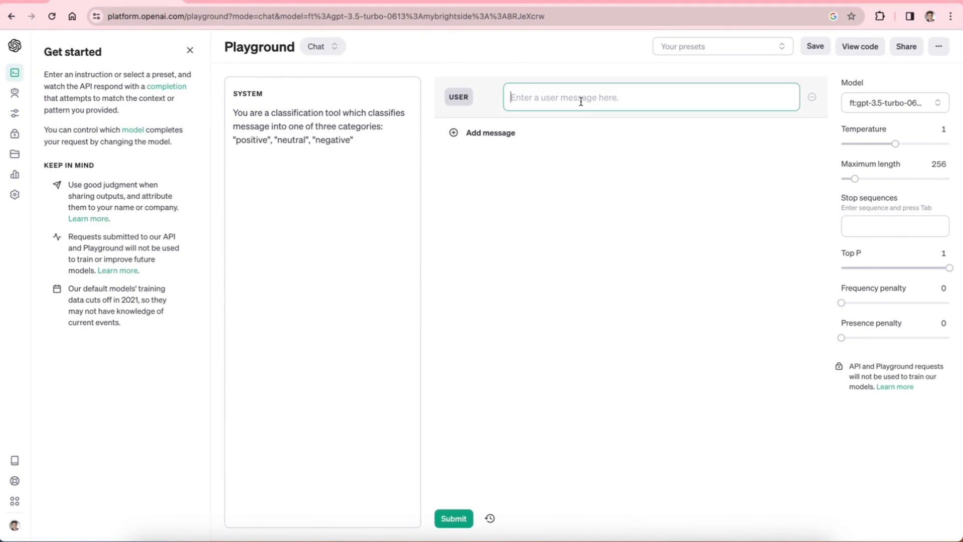
- Submit the user message 'I think that will be great', which the model labels Positive
type("I think that w")
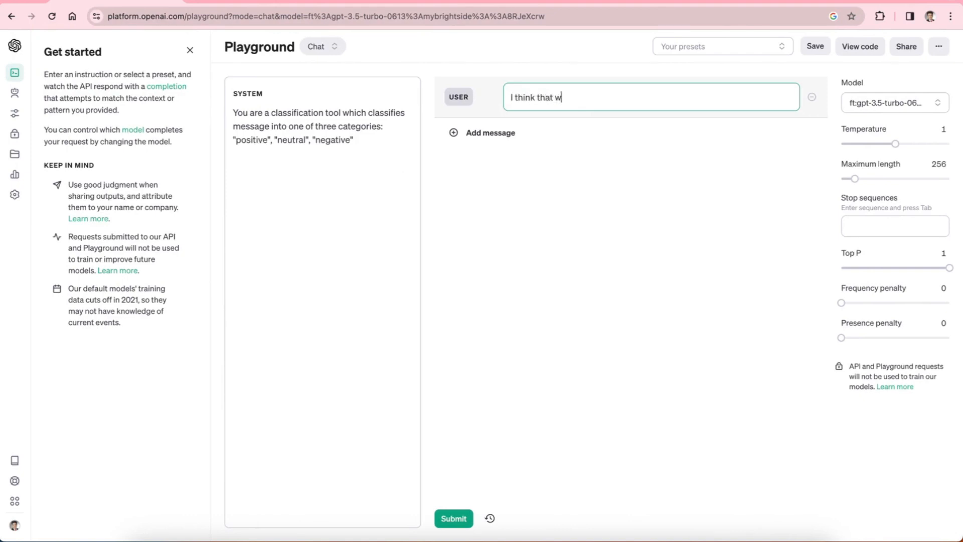
type("ill be gr")
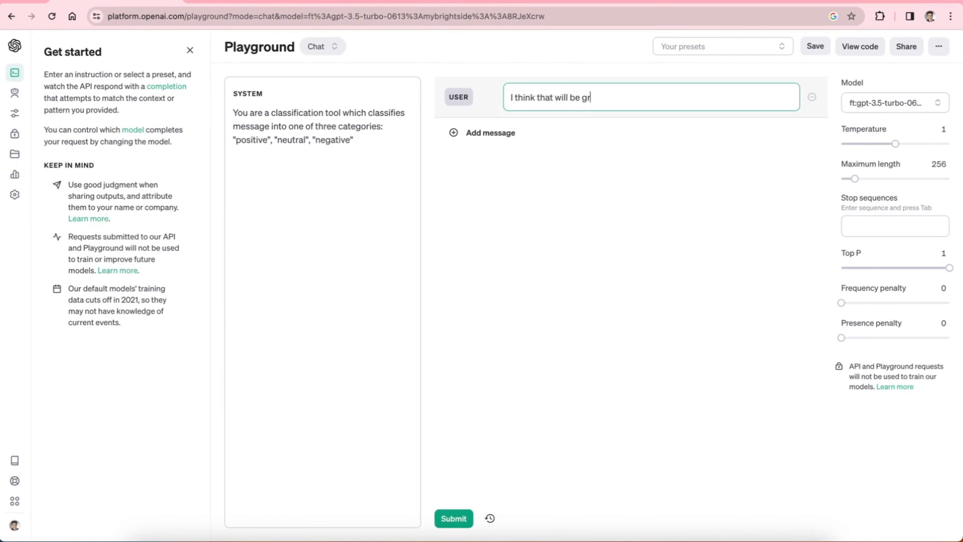
left_click(452, 518)
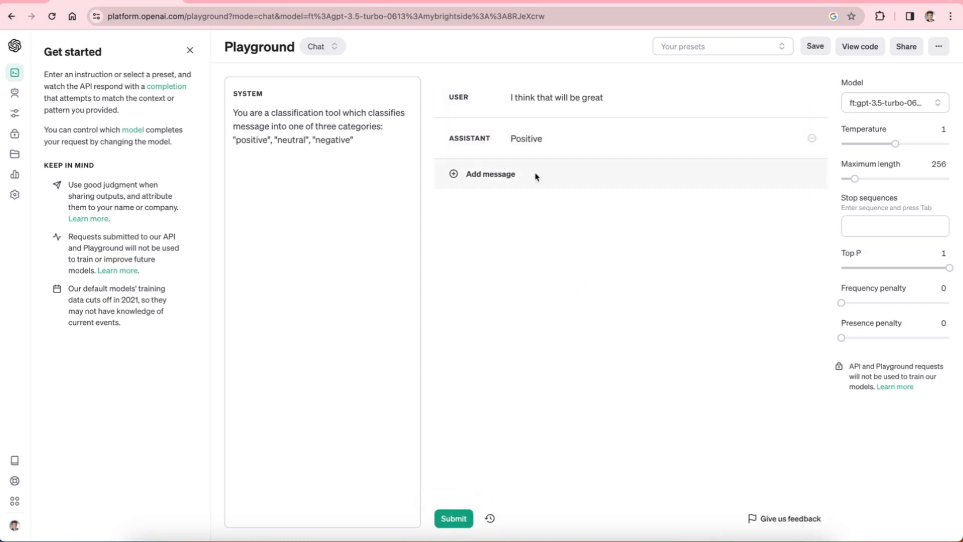
mouse_move(641, 232)
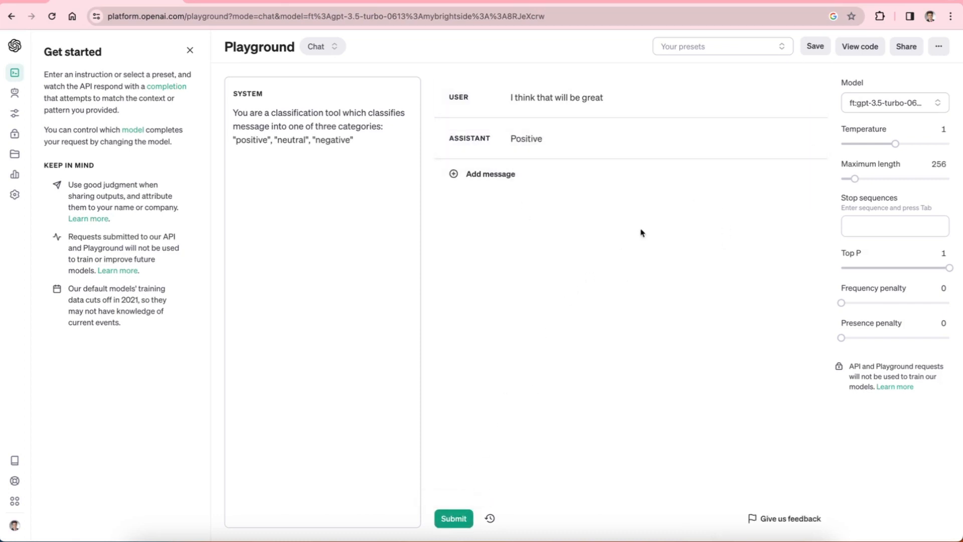